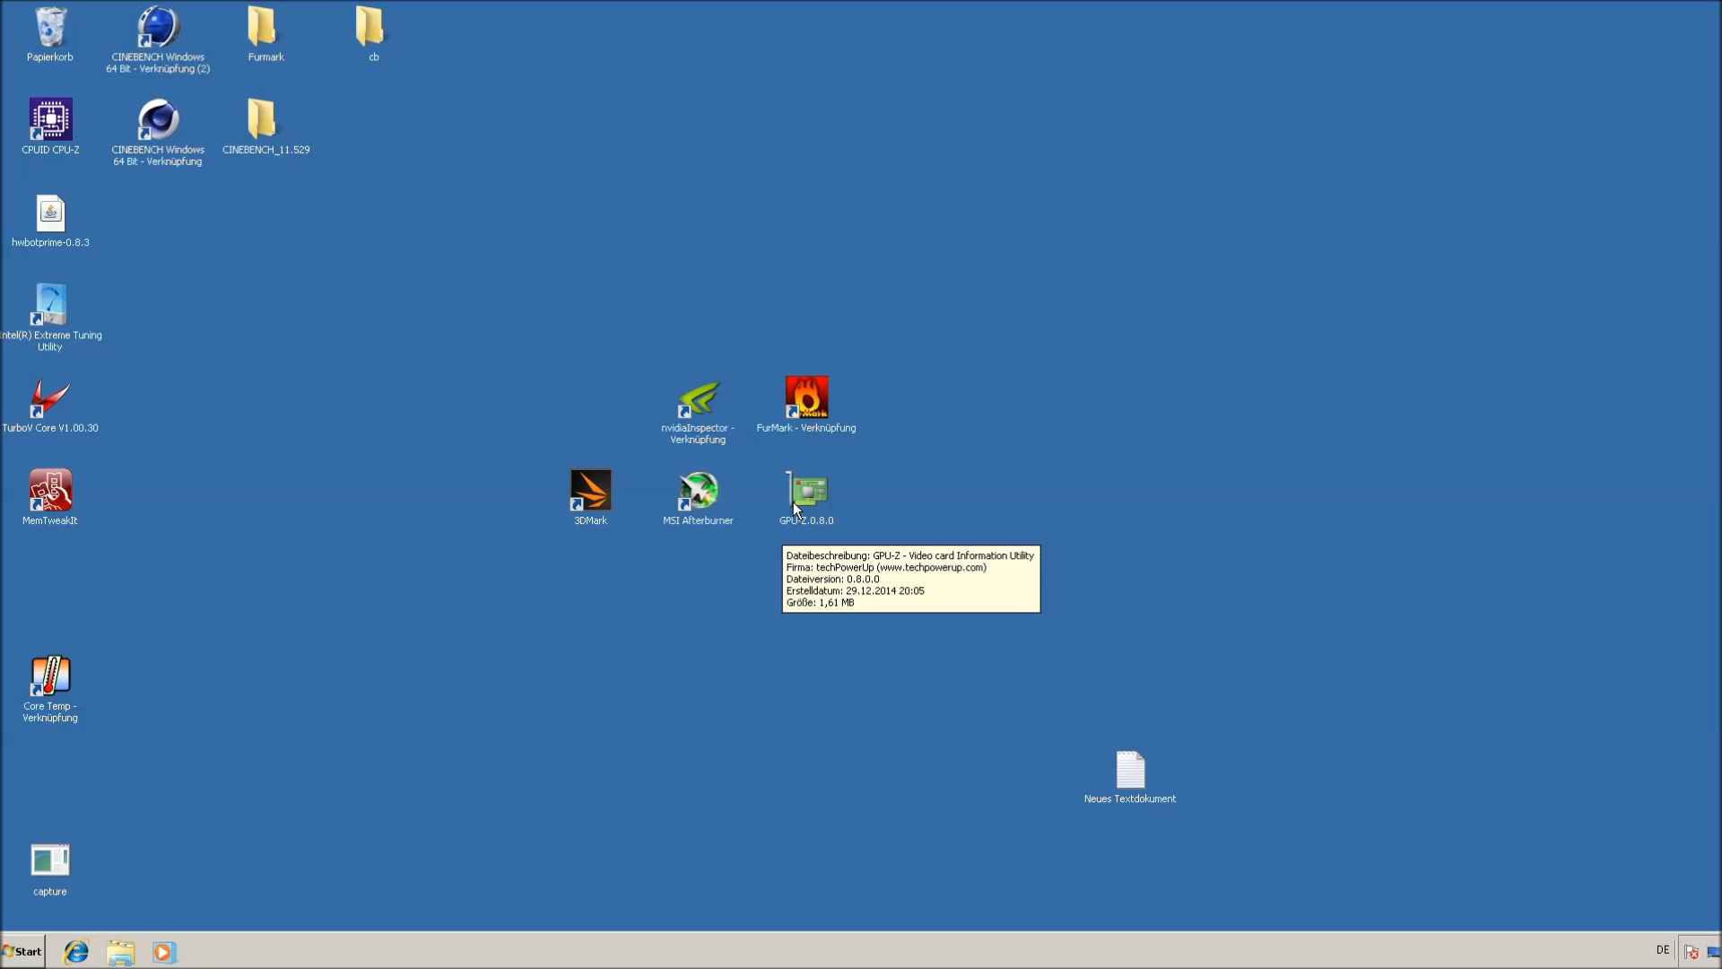
mouse_move(805, 506)
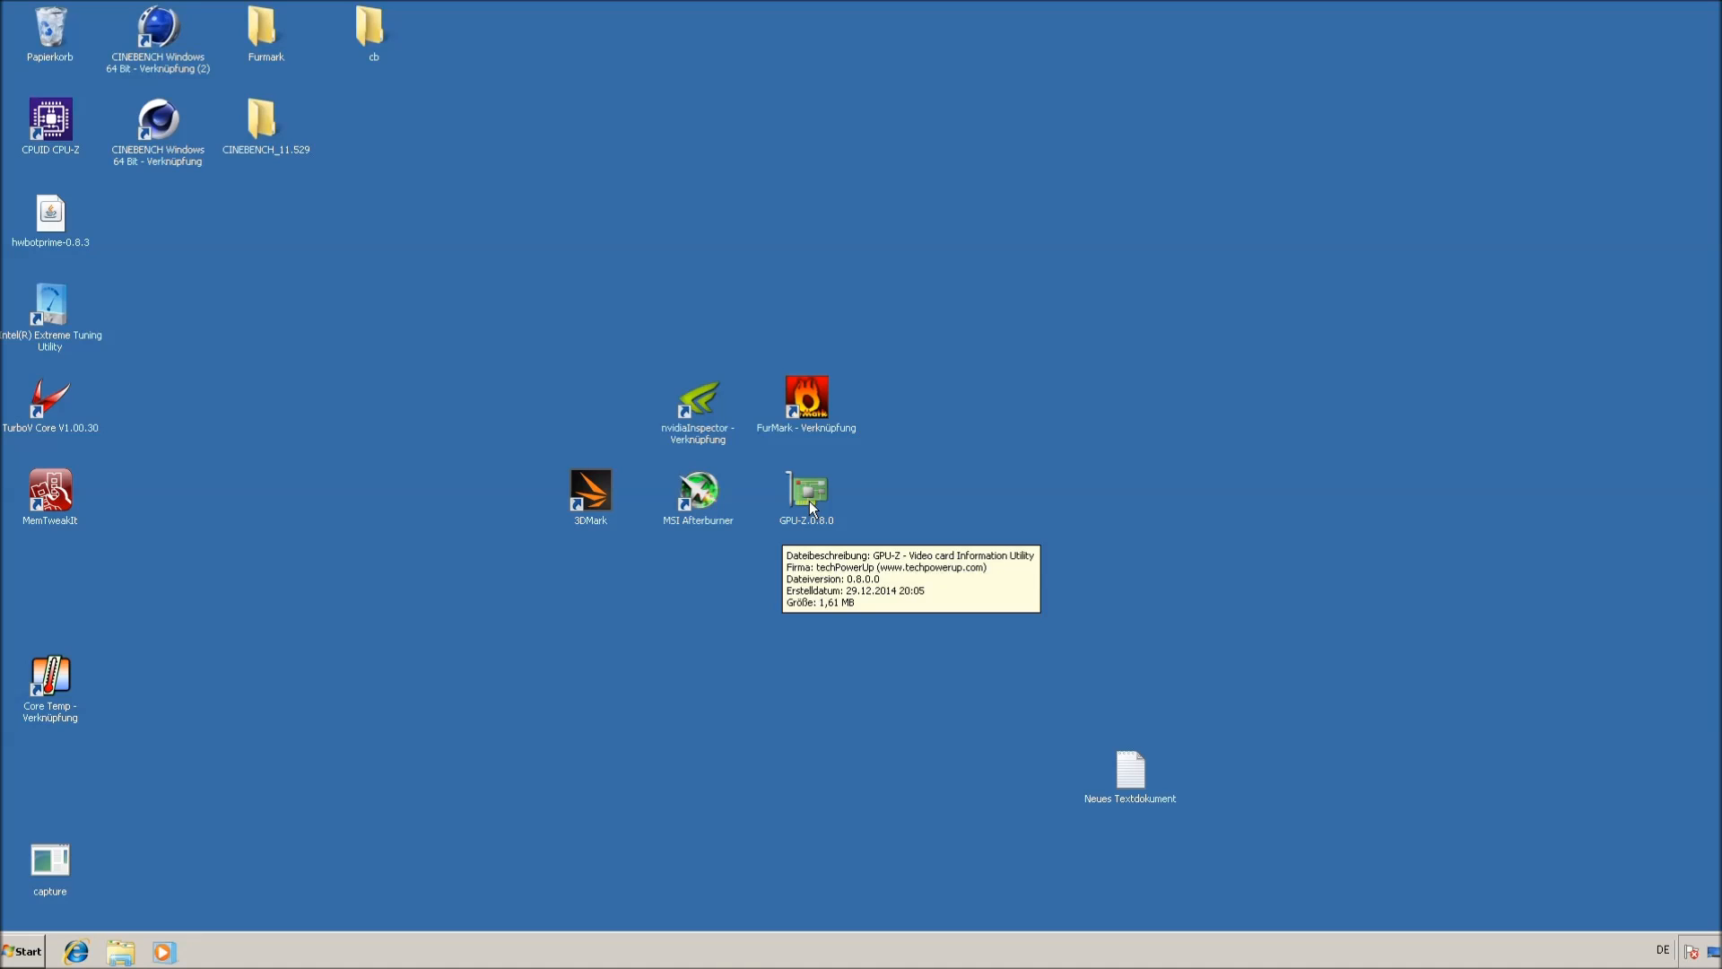
mouse_move(898, 560)
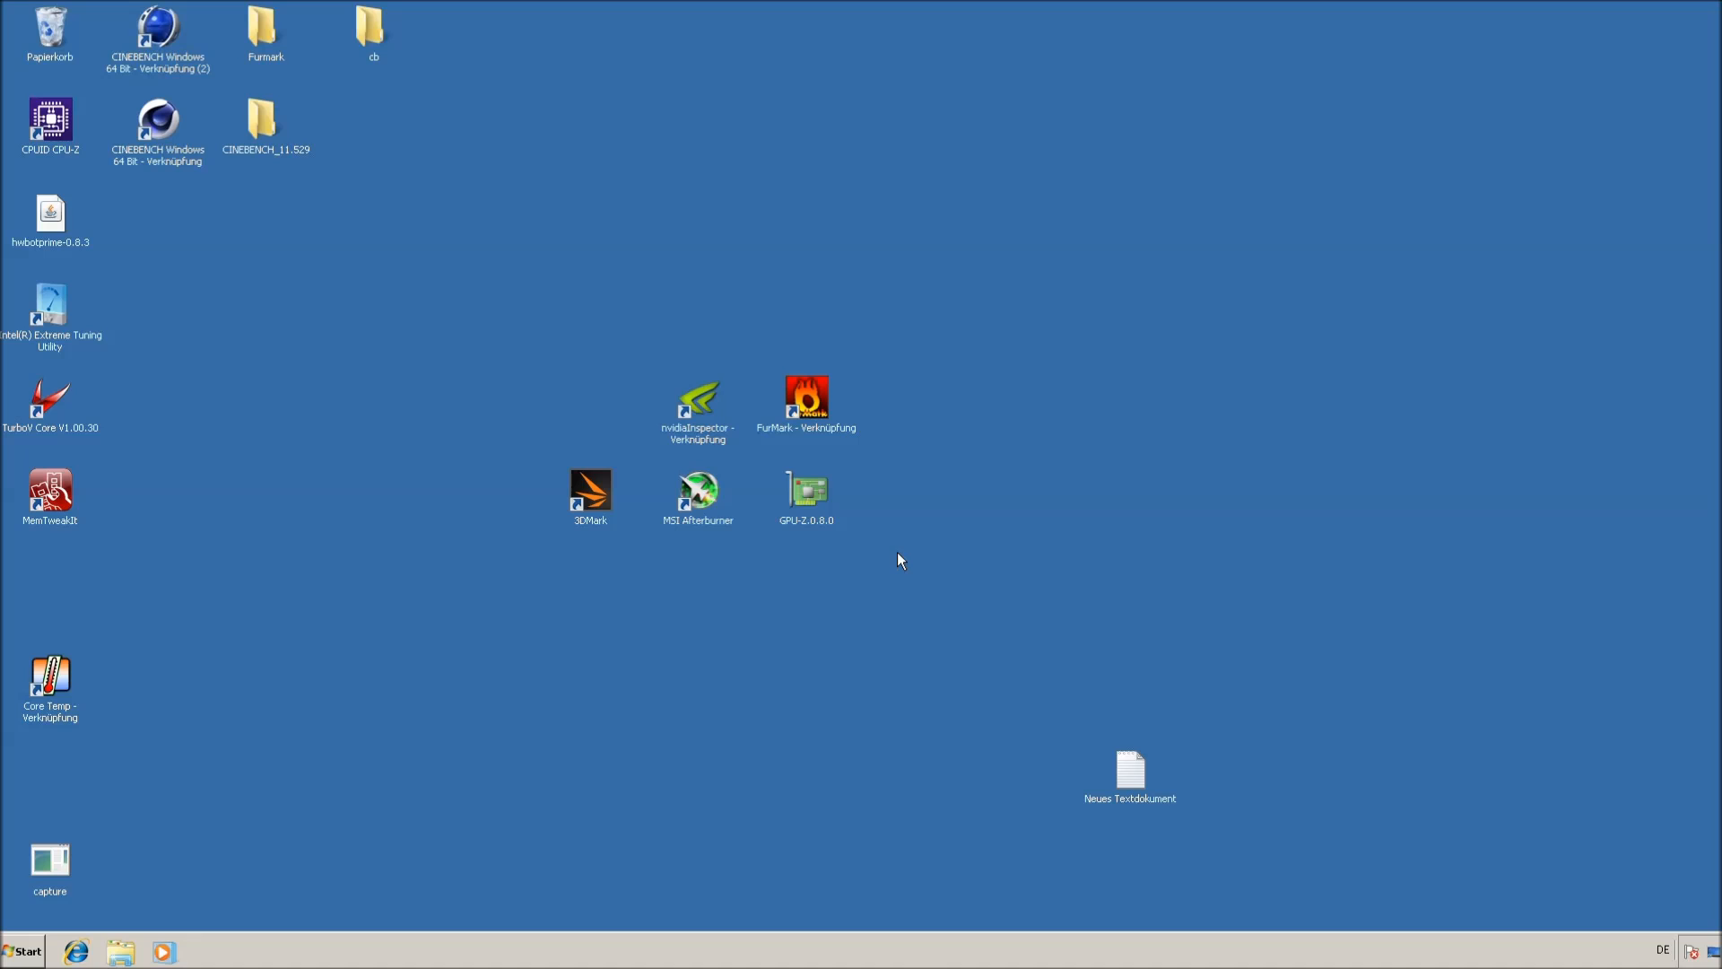
mouse_move(807, 486)
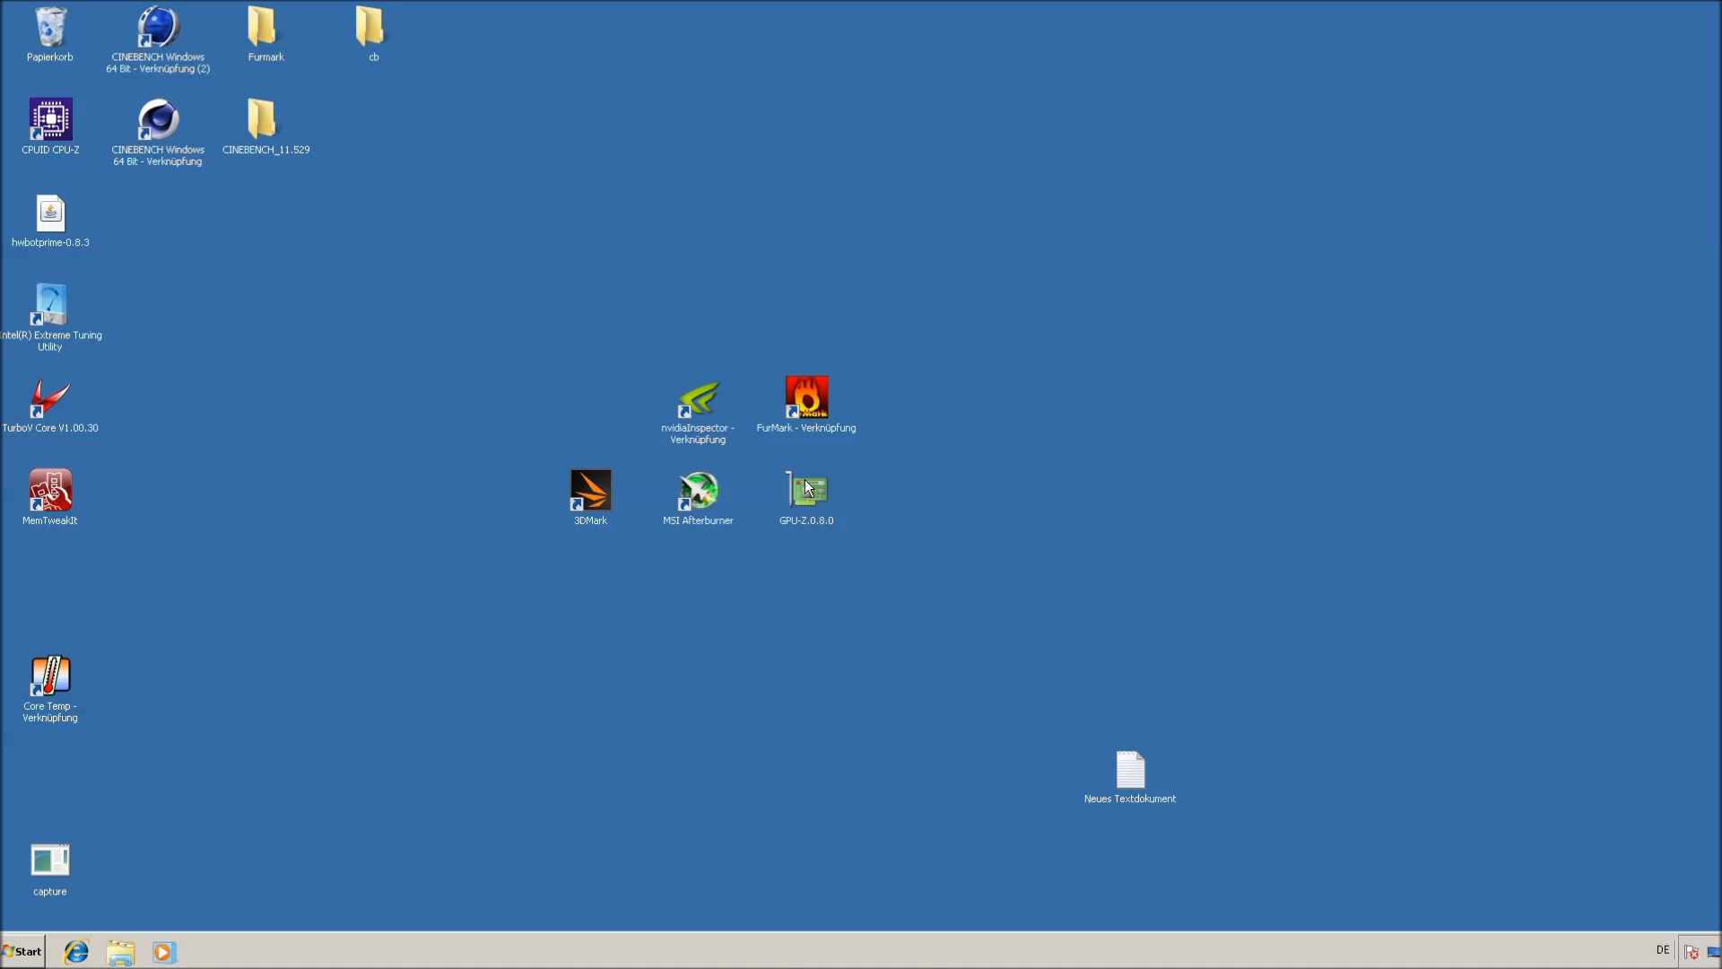
Launch GPU-Z from the desktop and start its render test to load the GTX 980
click(698, 403)
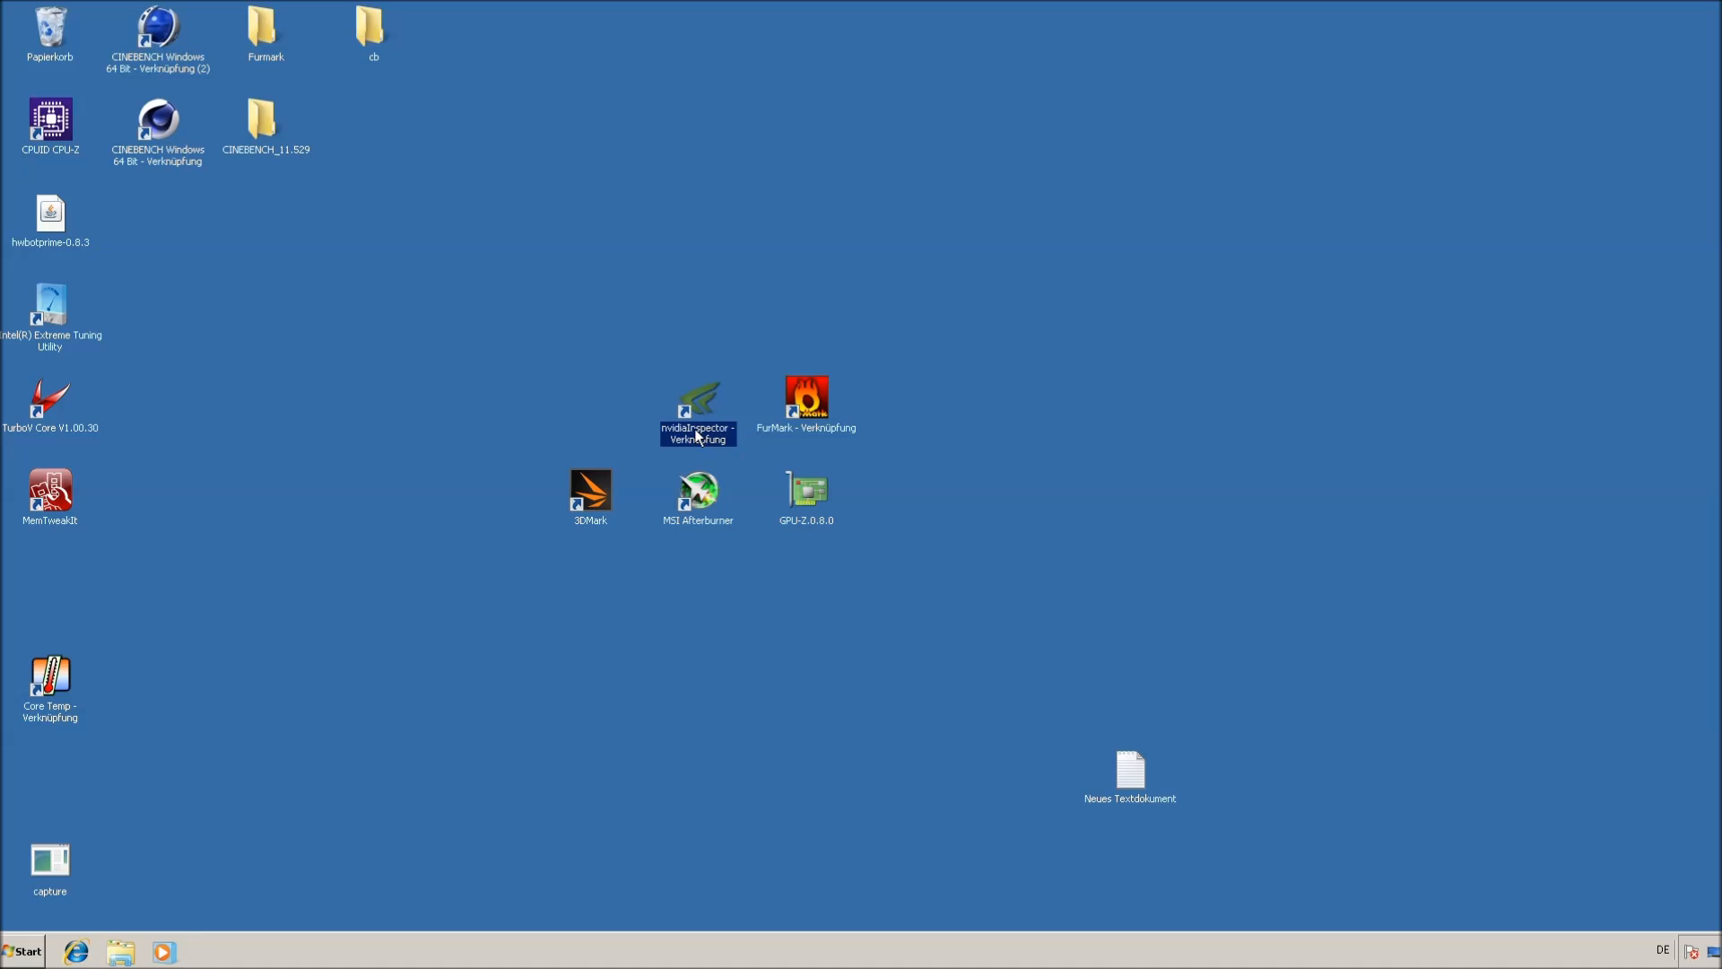
click(698, 491)
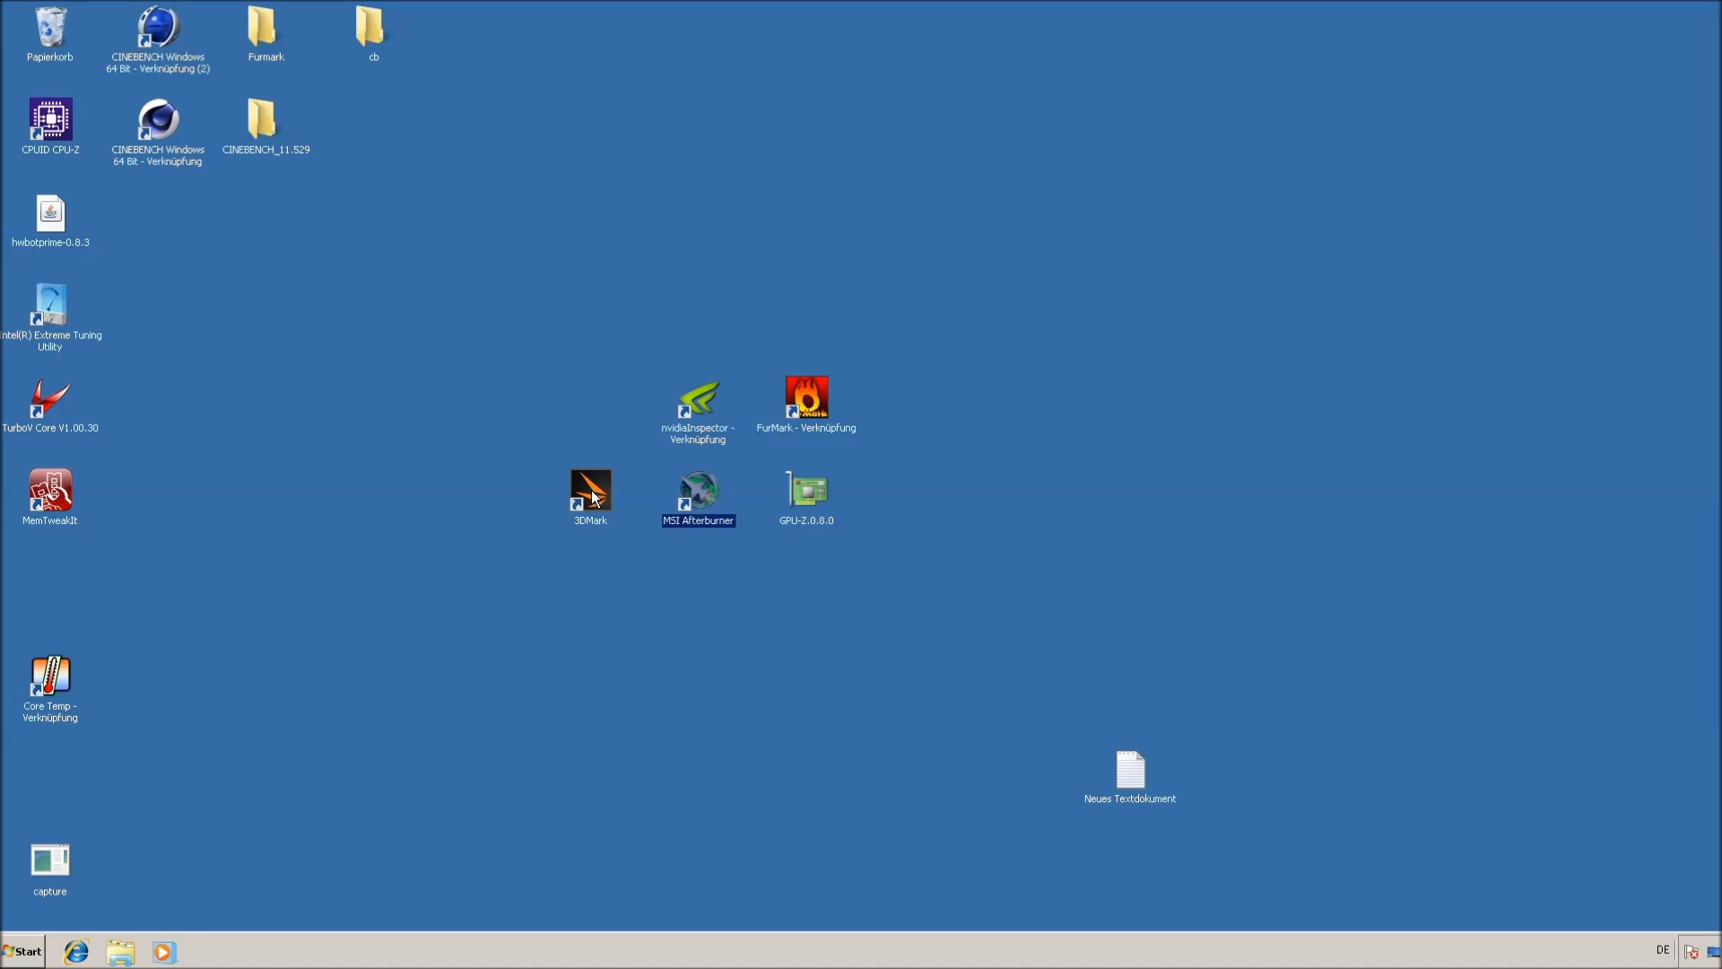
click(591, 488)
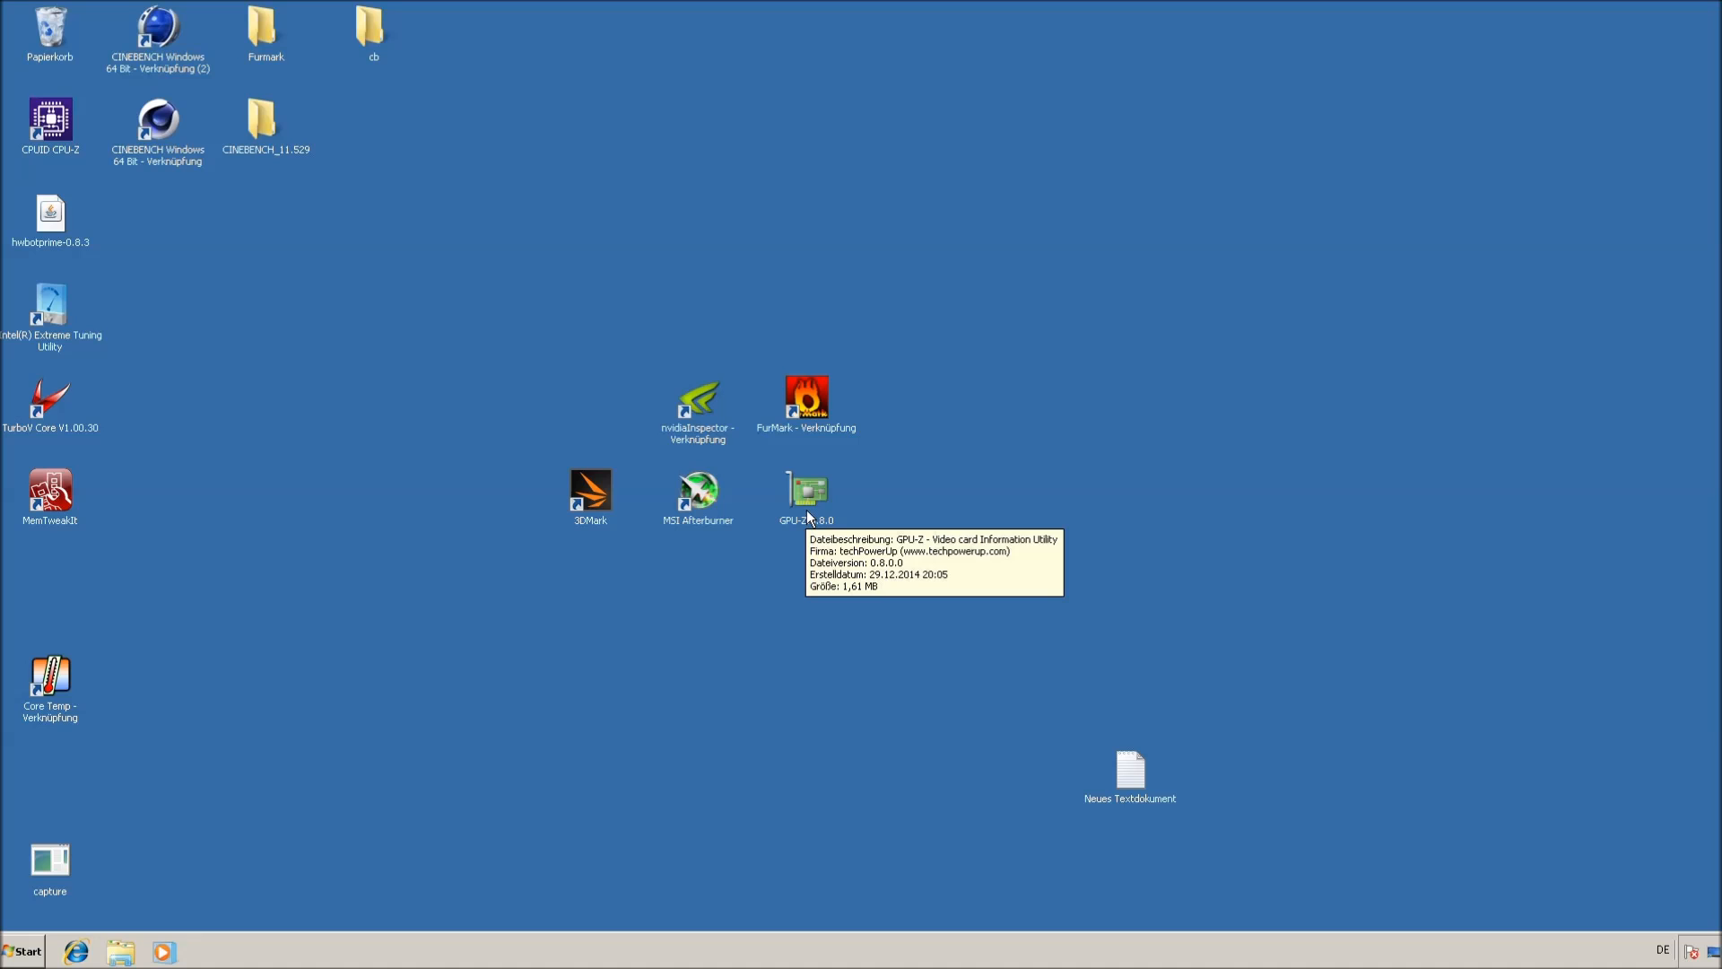
click(806, 489)
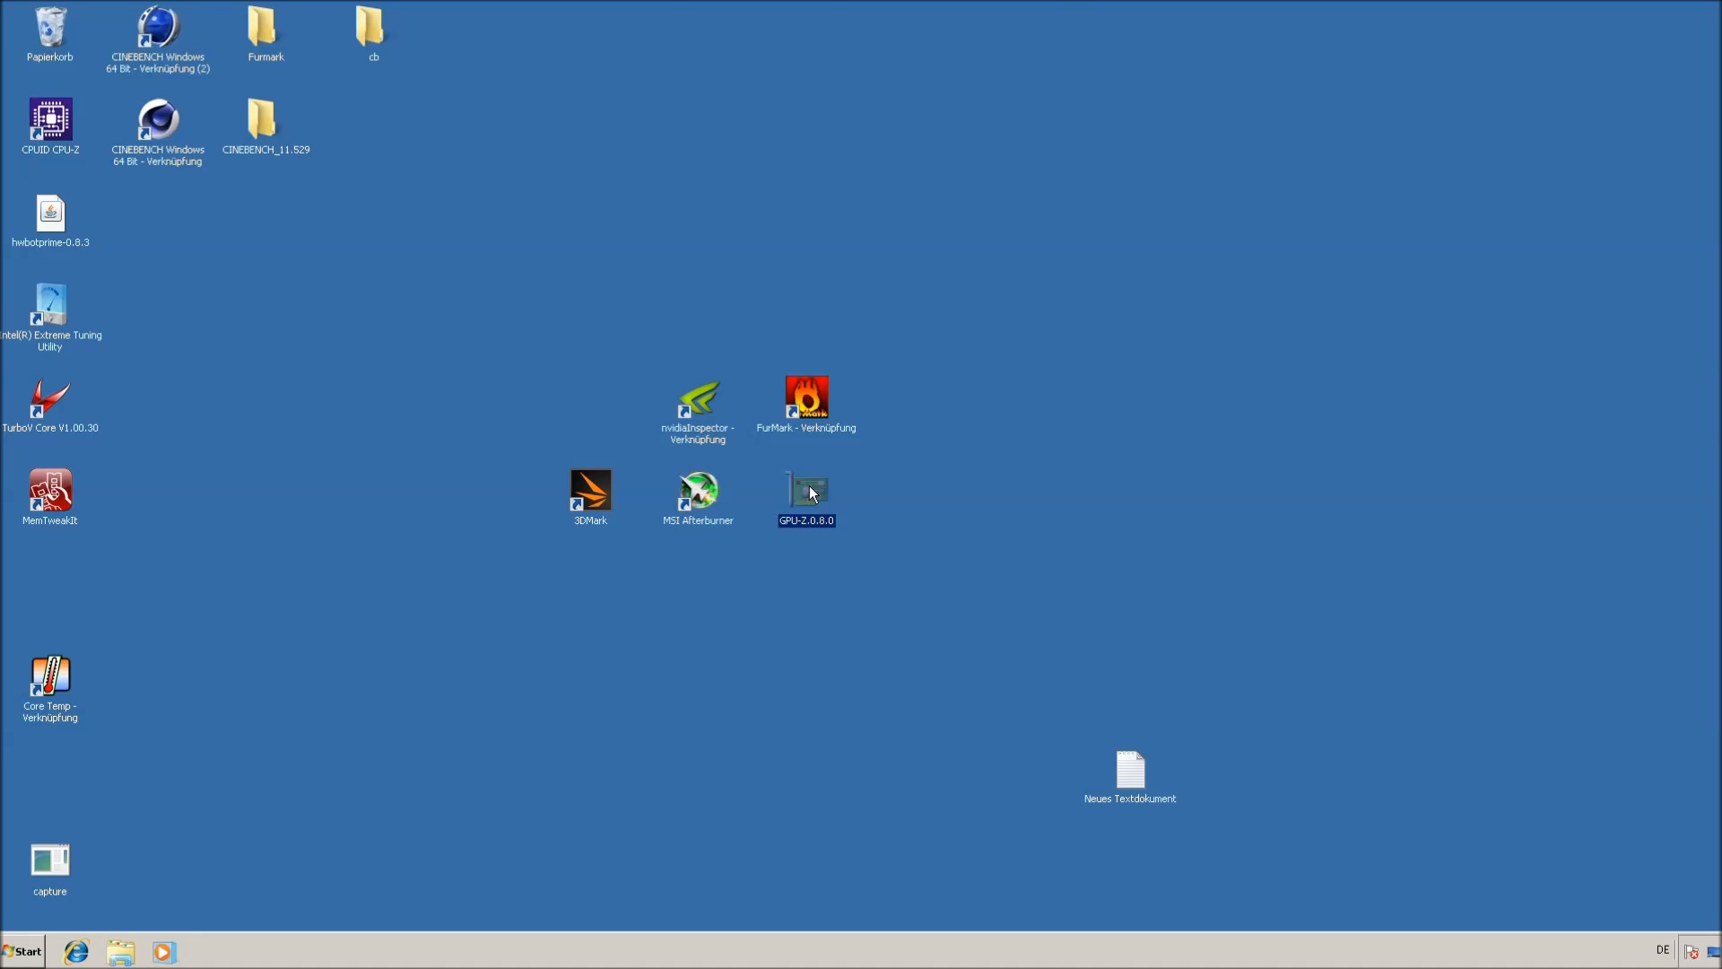
double_click(805, 489)
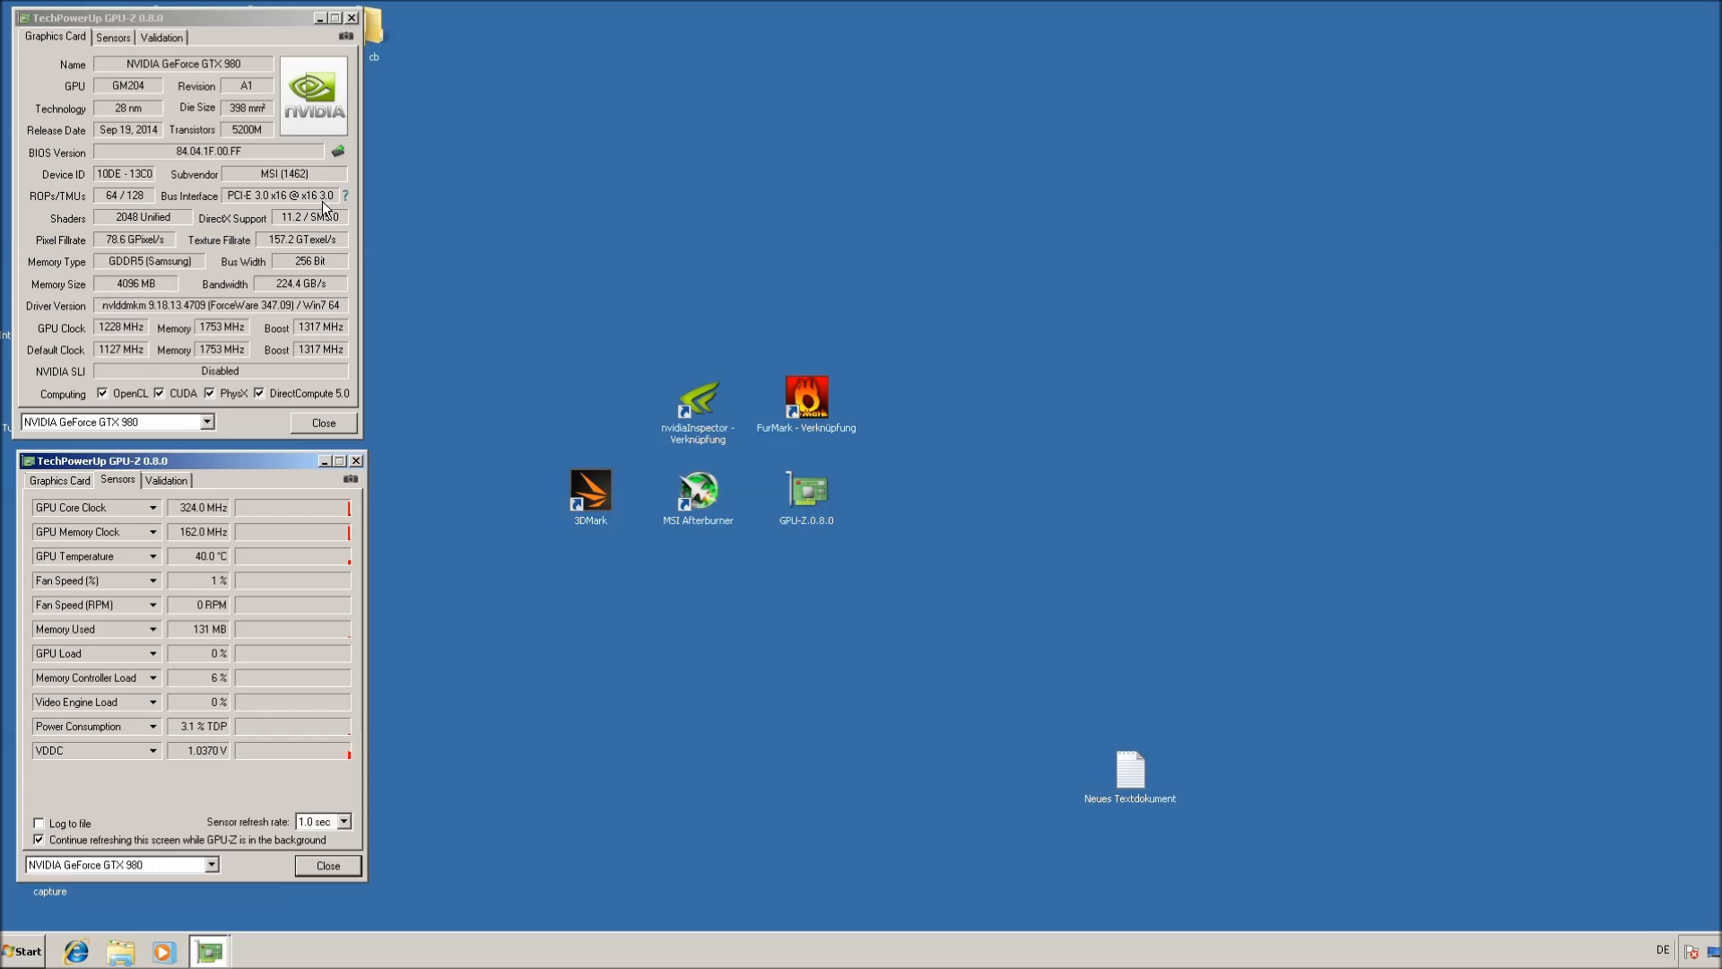
click(344, 196)
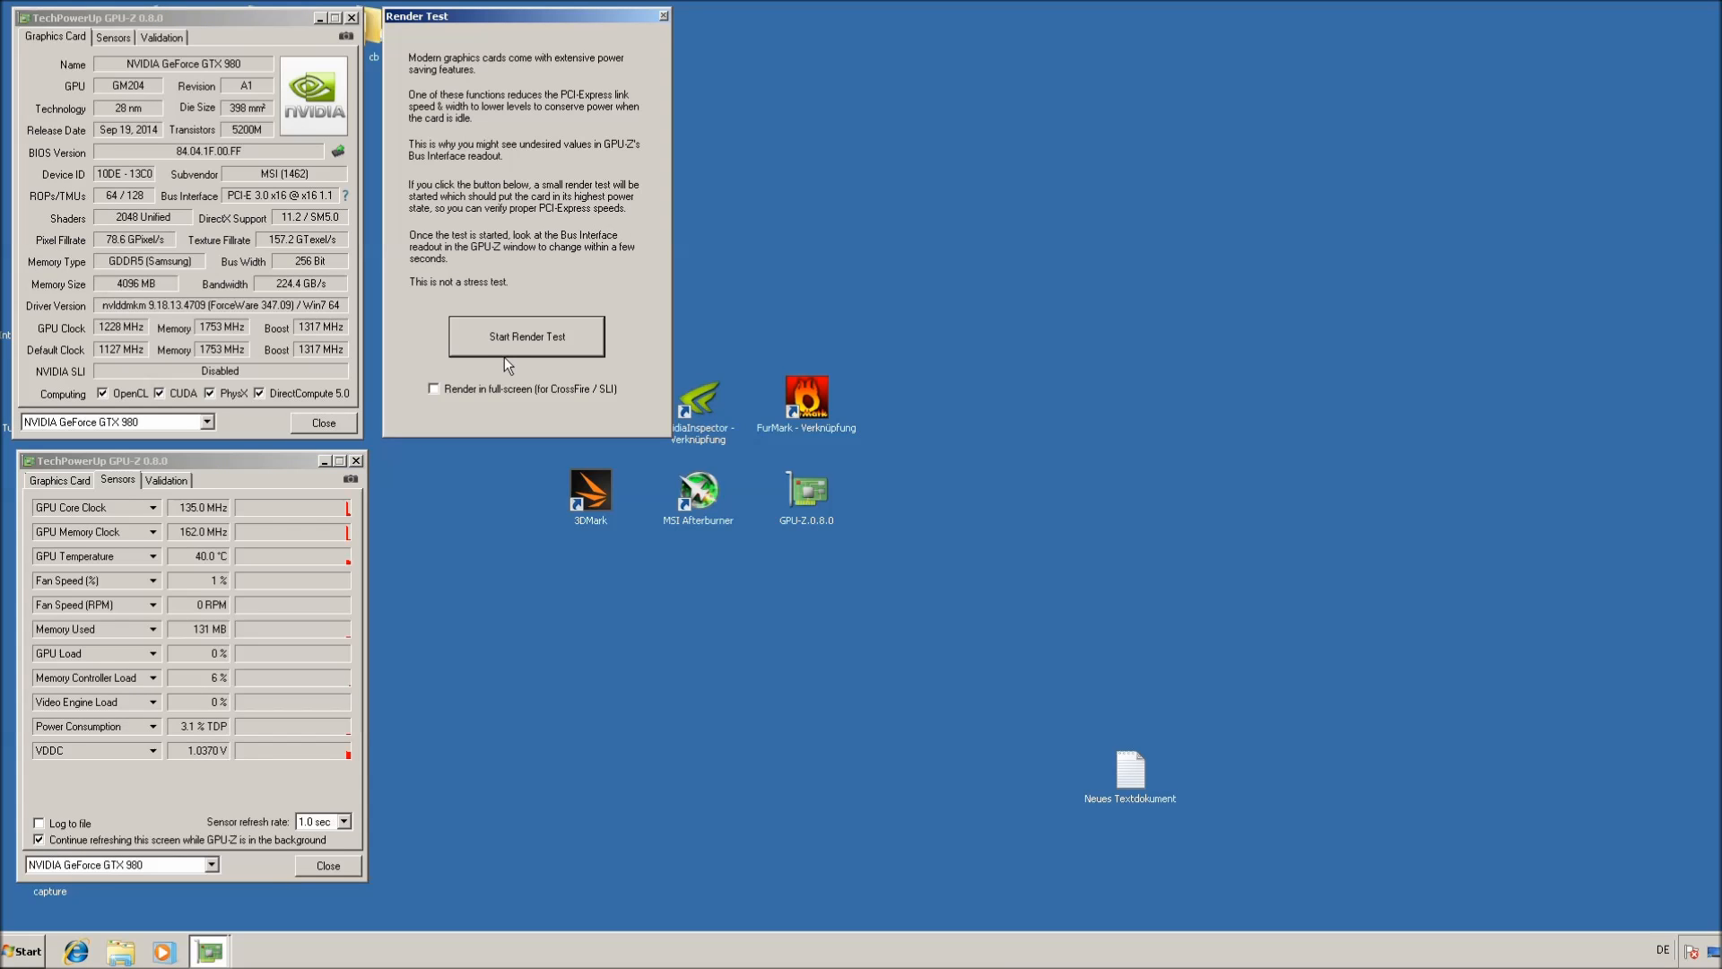
click(525, 334)
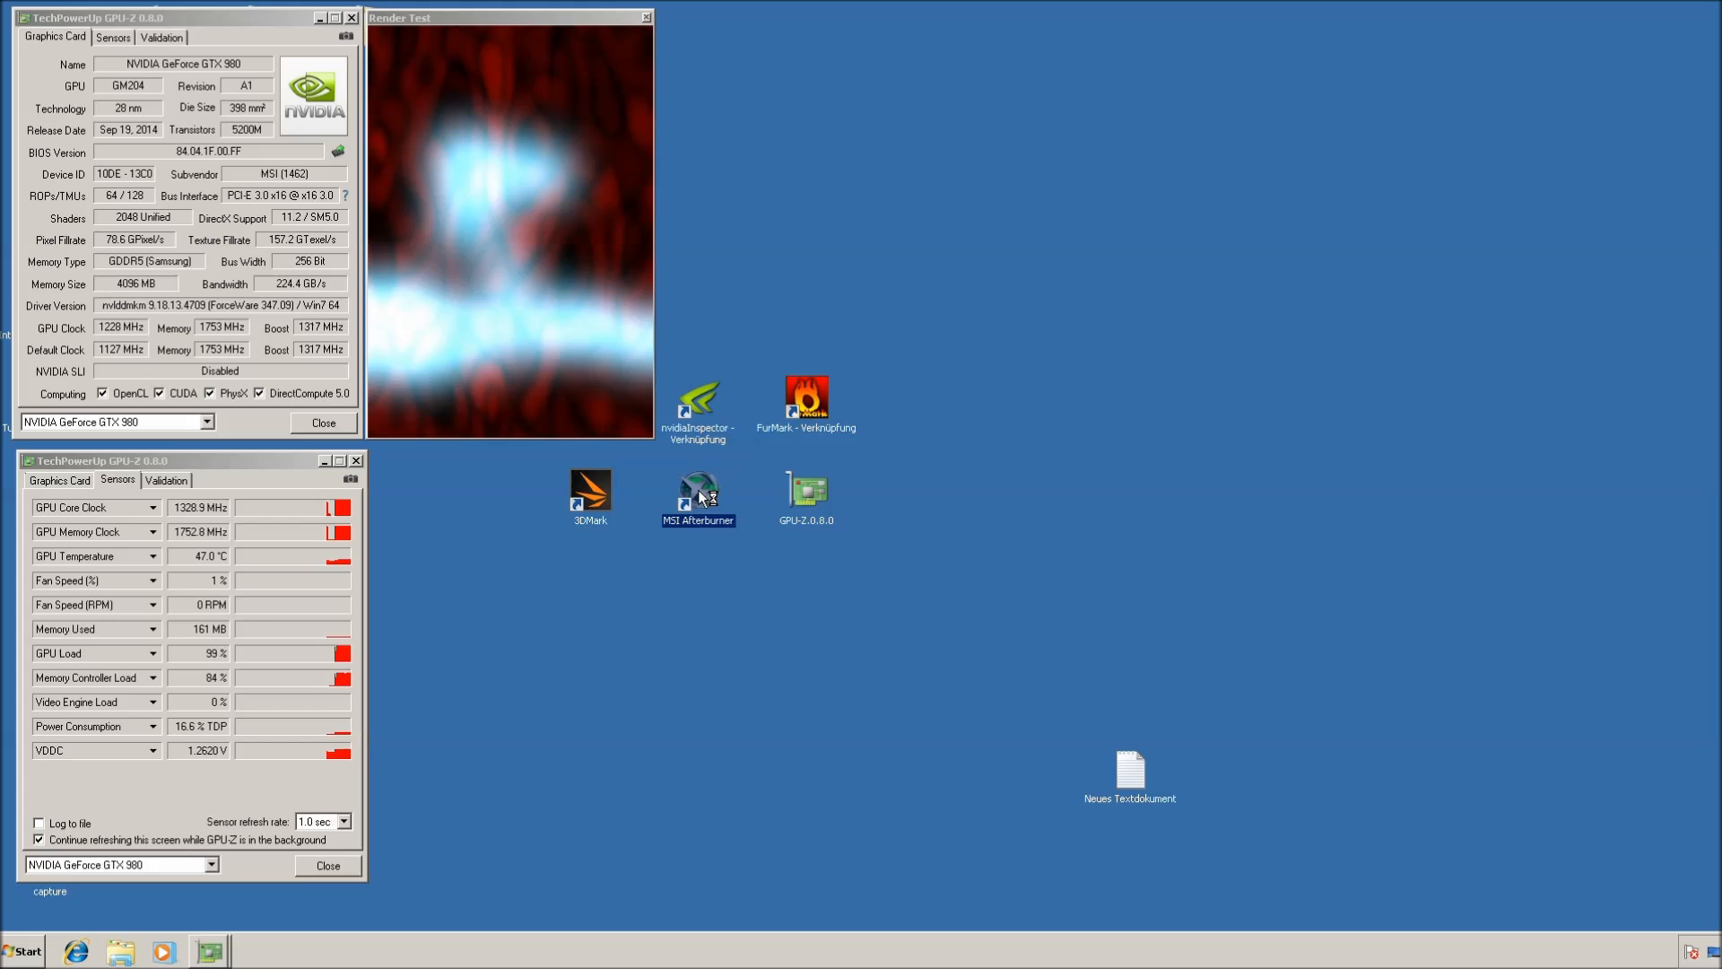
Launch MSI Afterburner, adjust its properties, and raise the core voltage offset to +100 mV
double_click(698, 494)
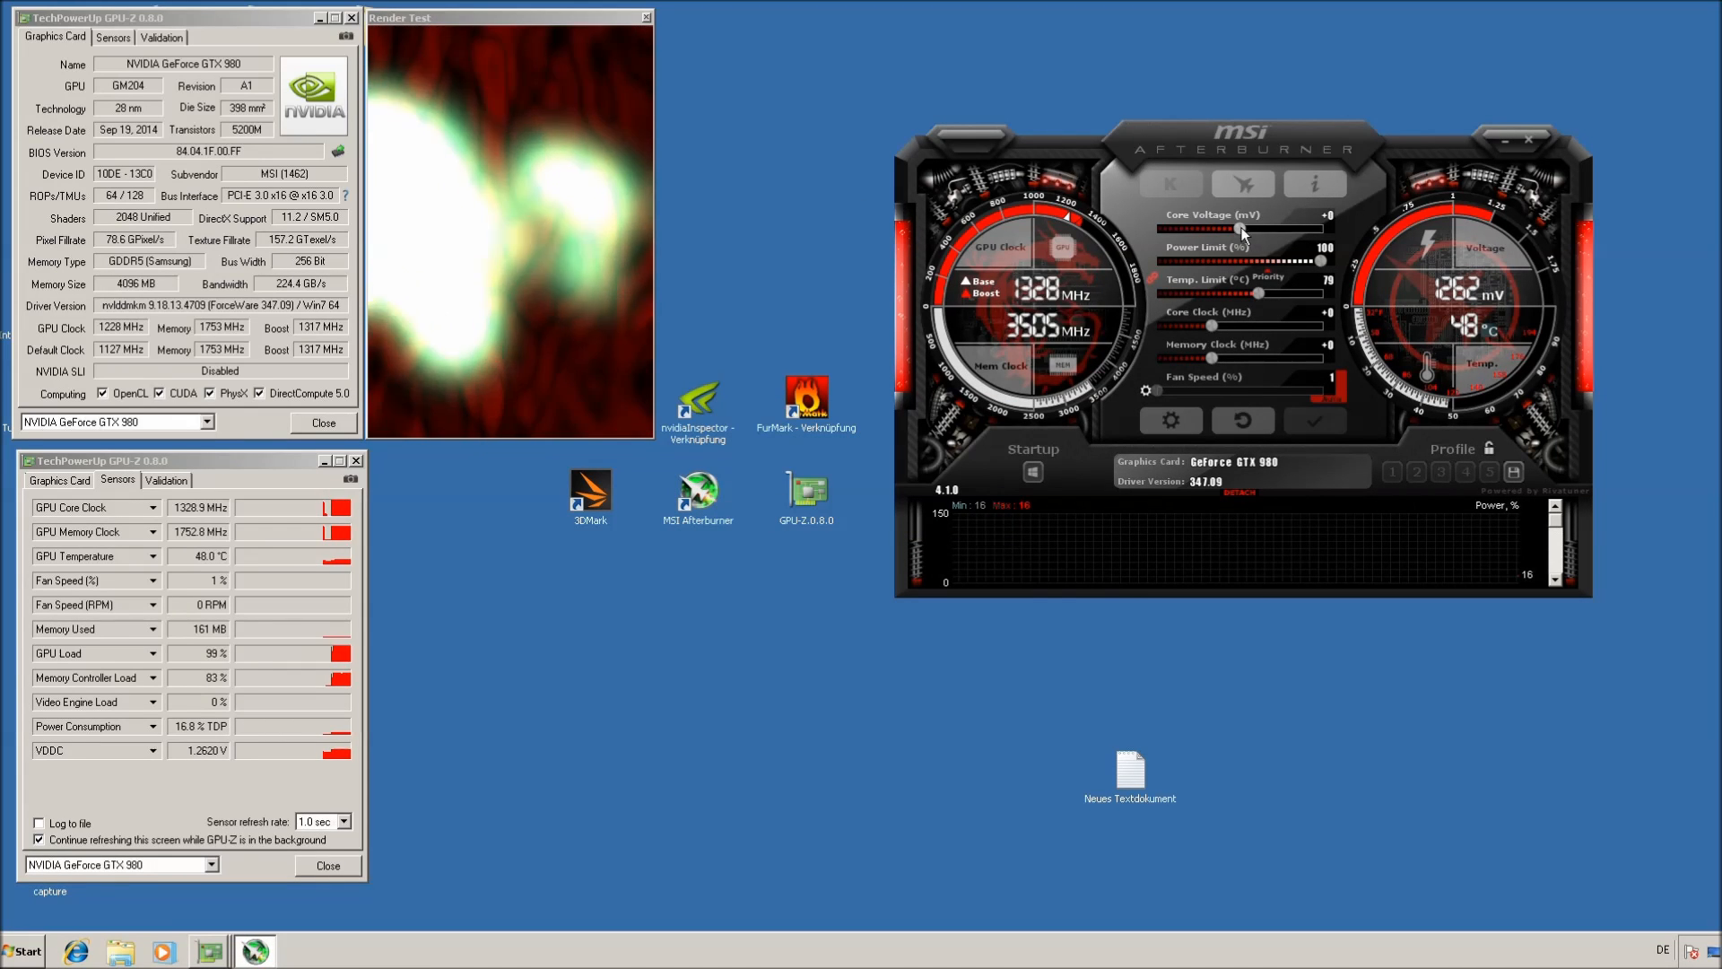
click(1169, 420)
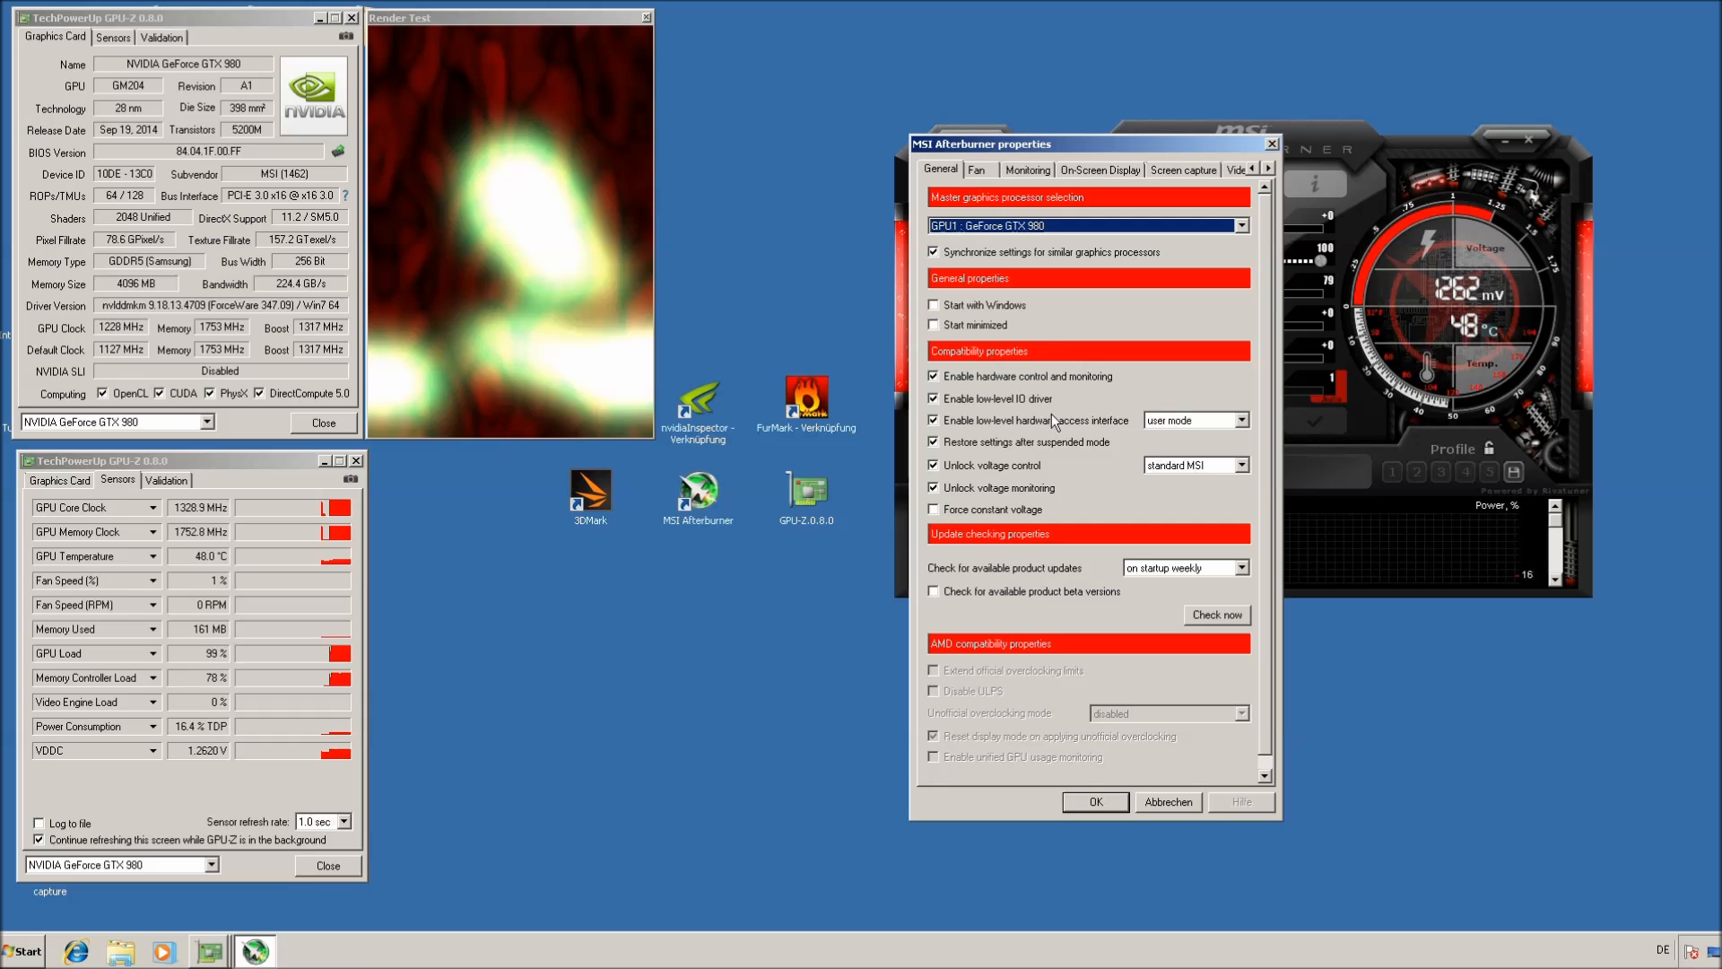
click(933, 464)
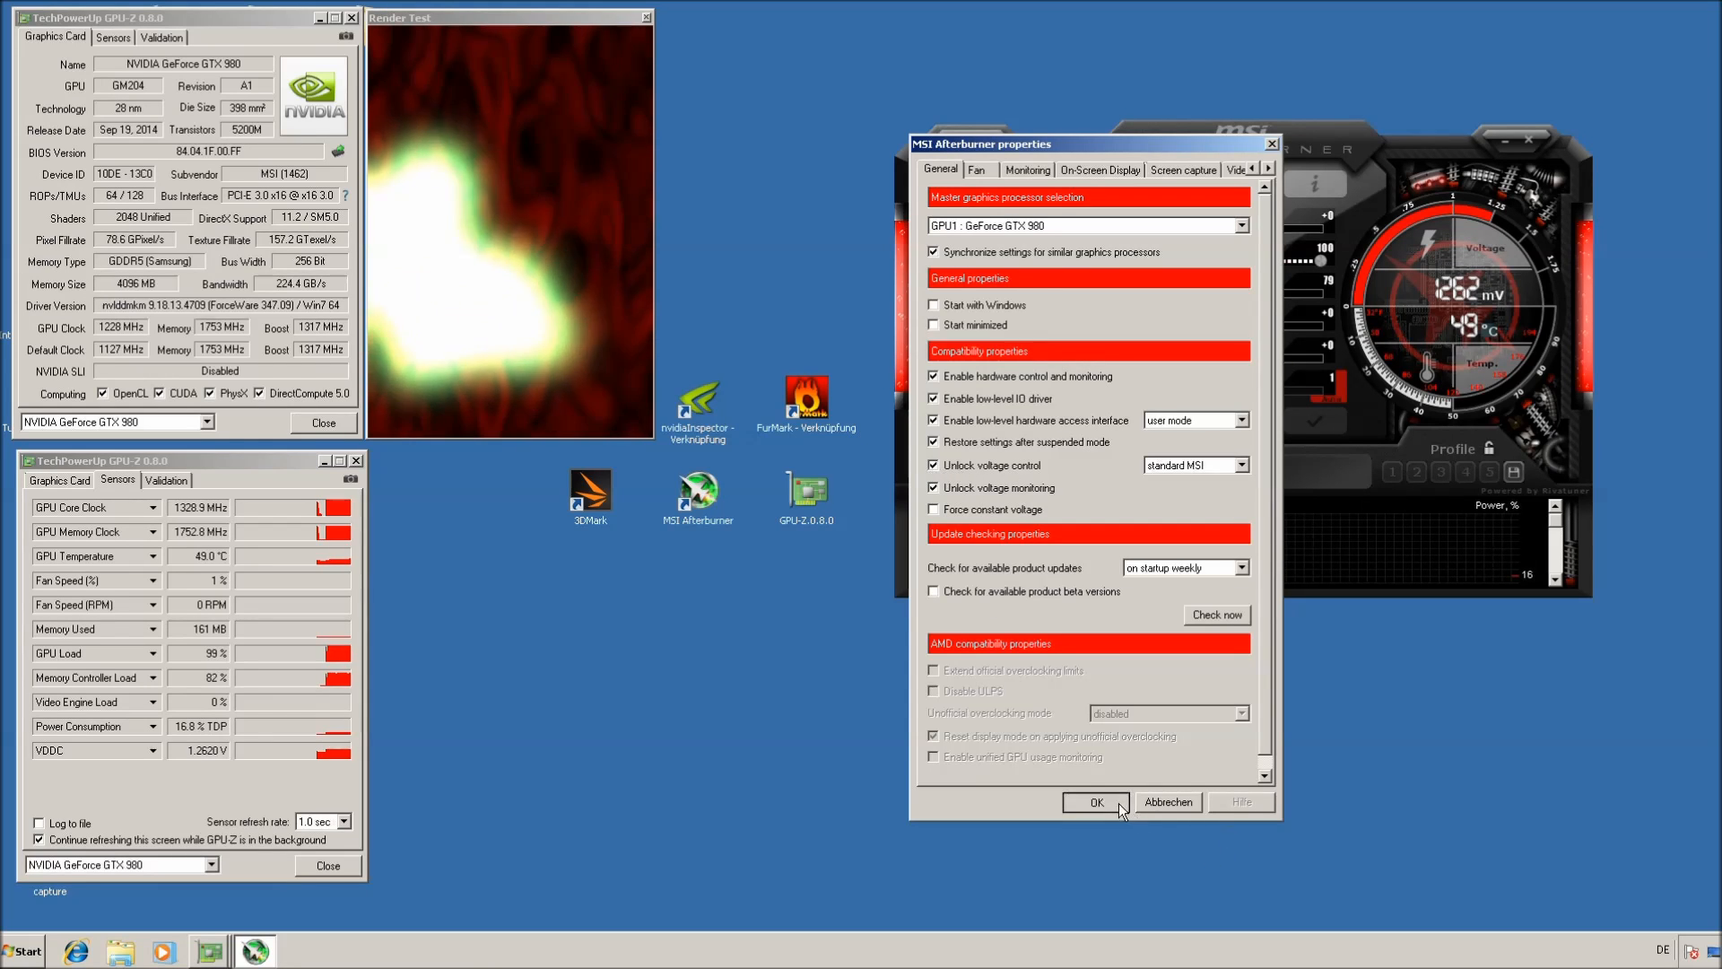
click(1094, 802)
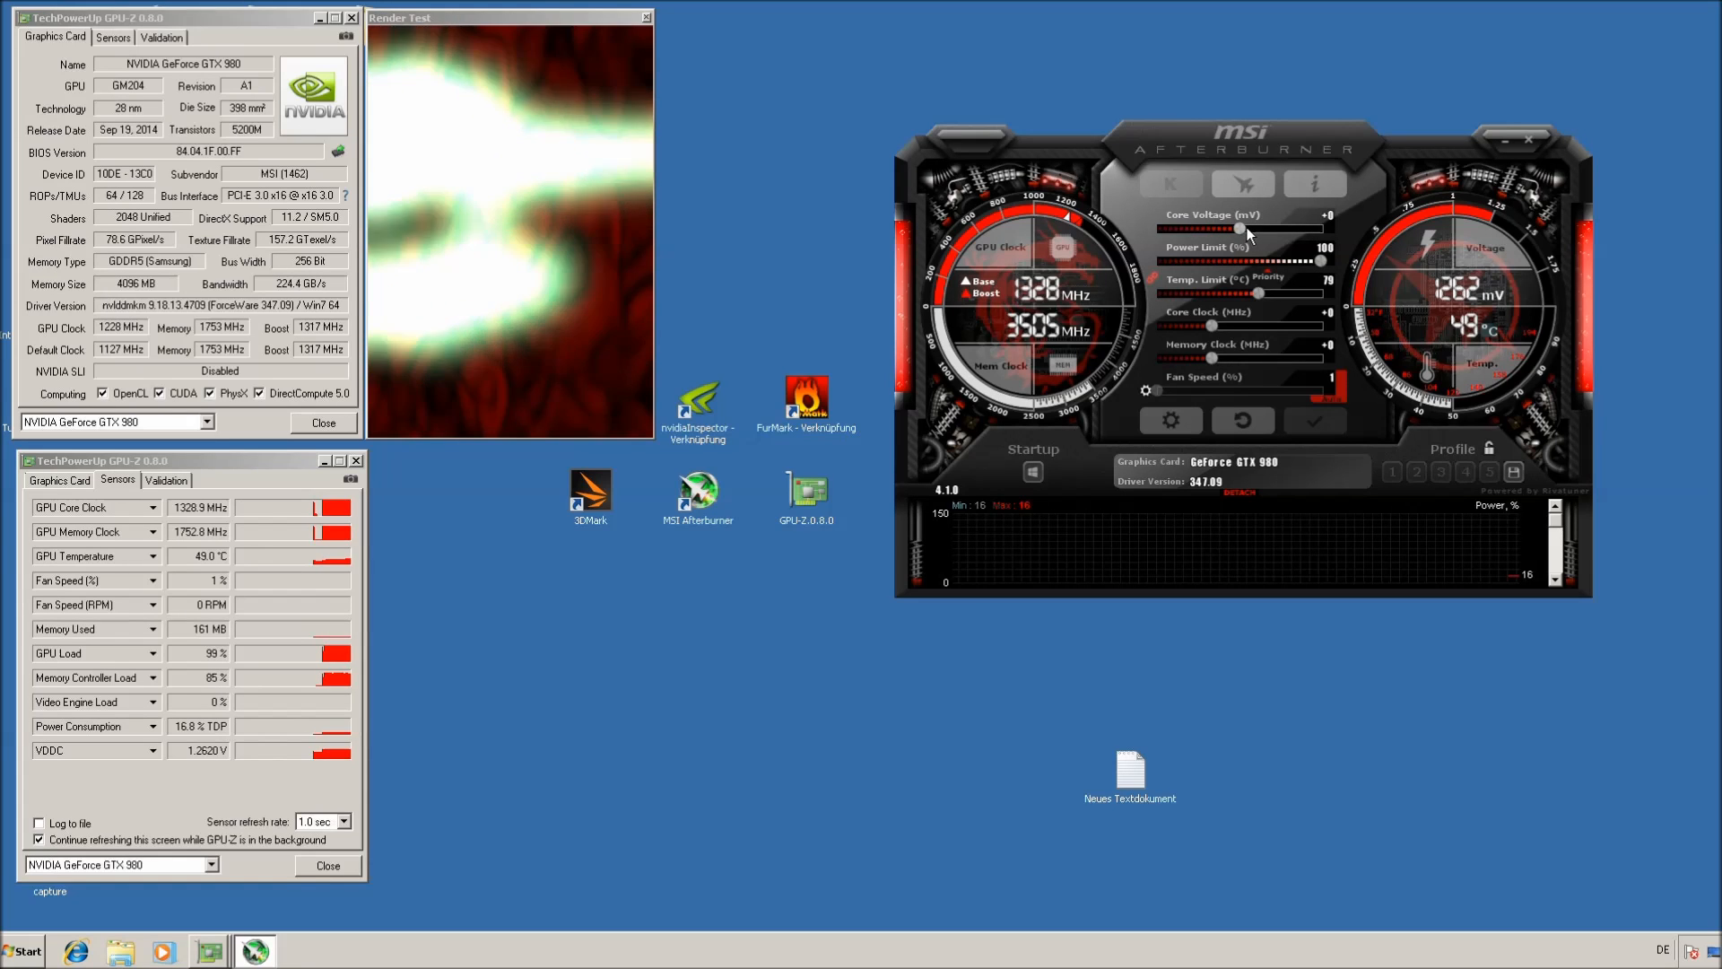
drag(1239, 229, 1323, 229)
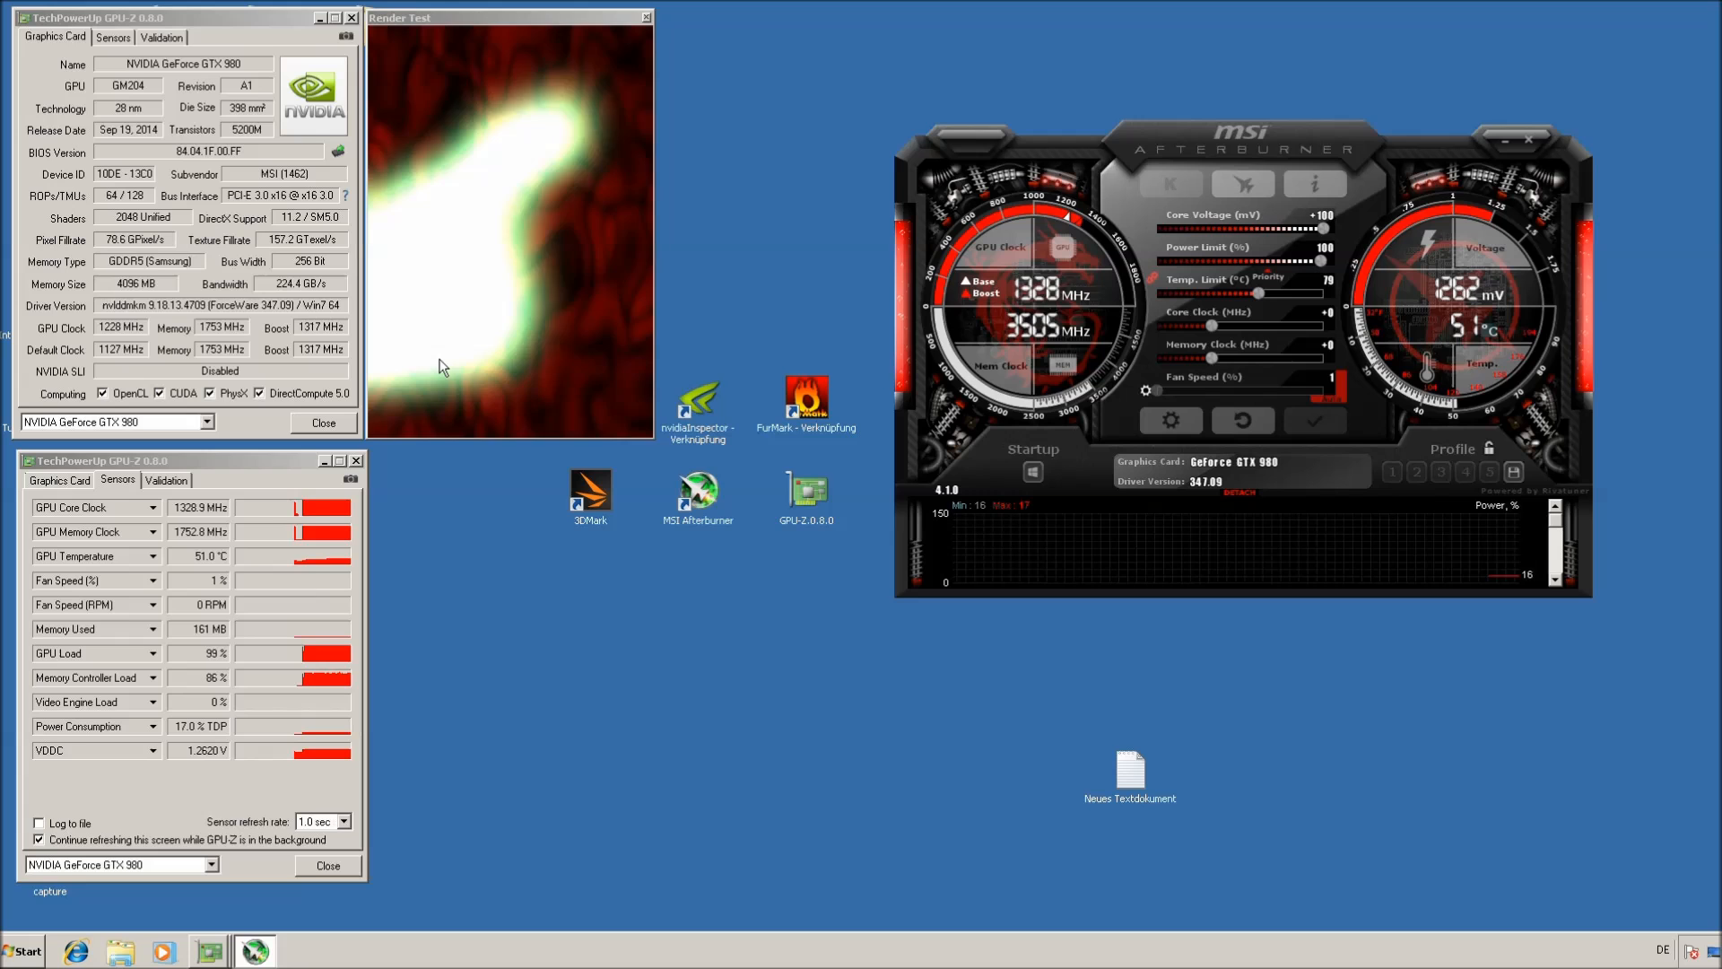
mouse_move(507, 375)
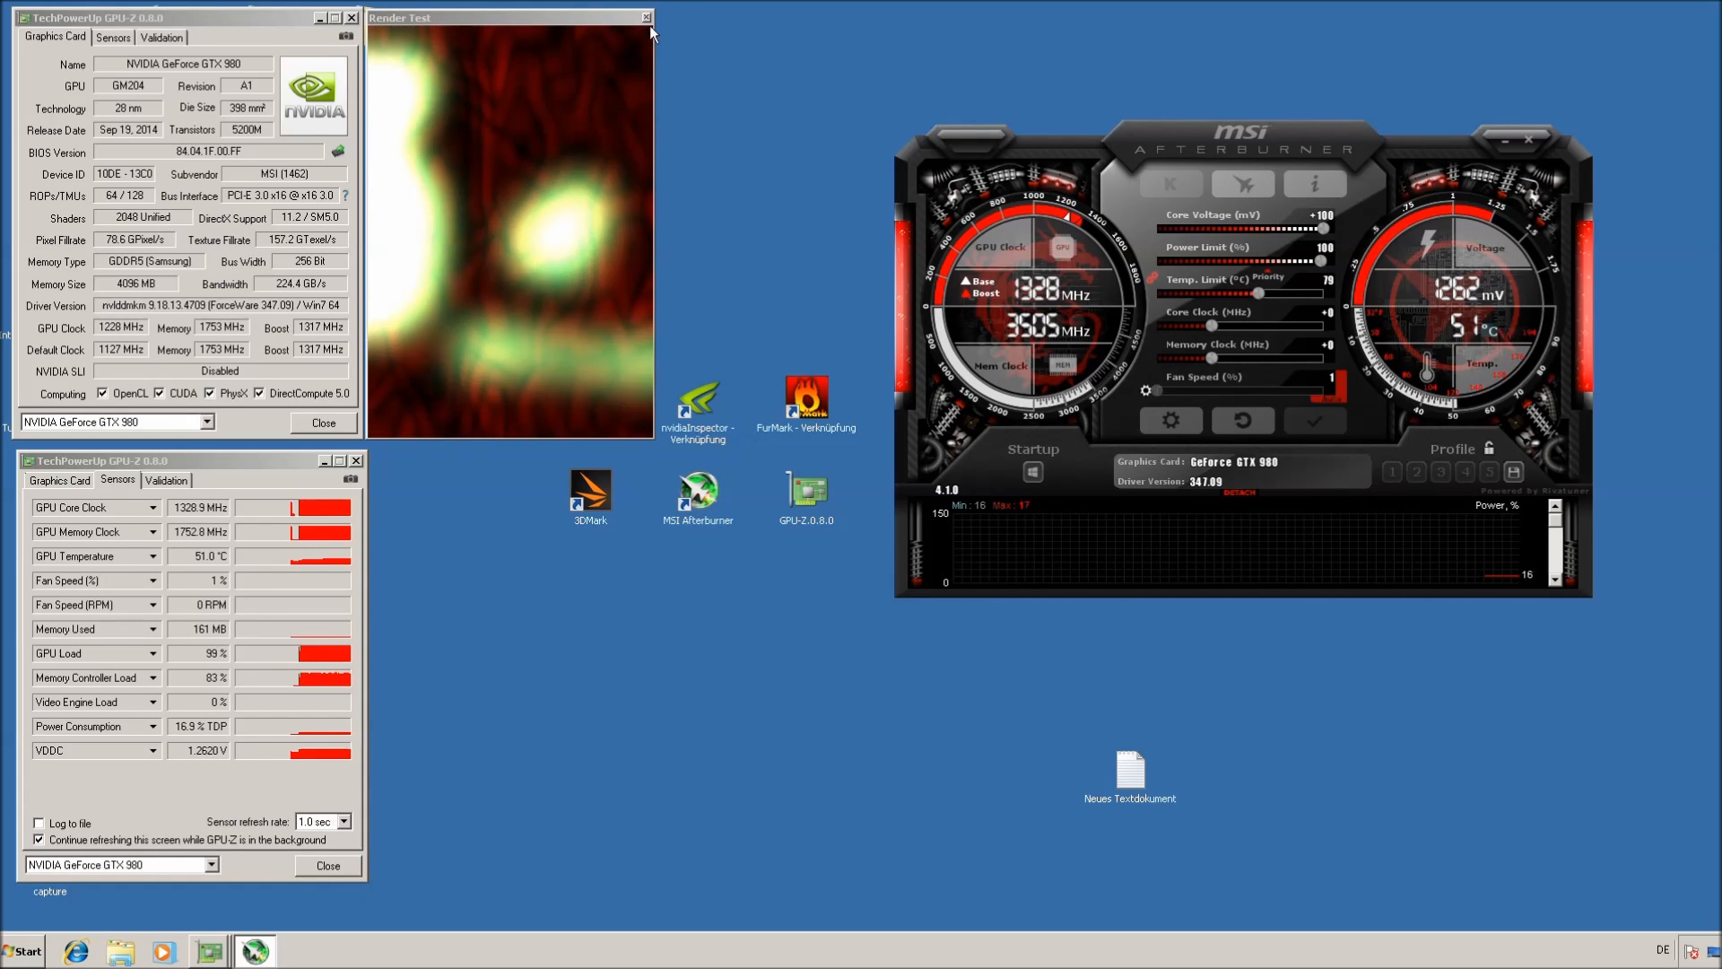
mouse_move(647, 18)
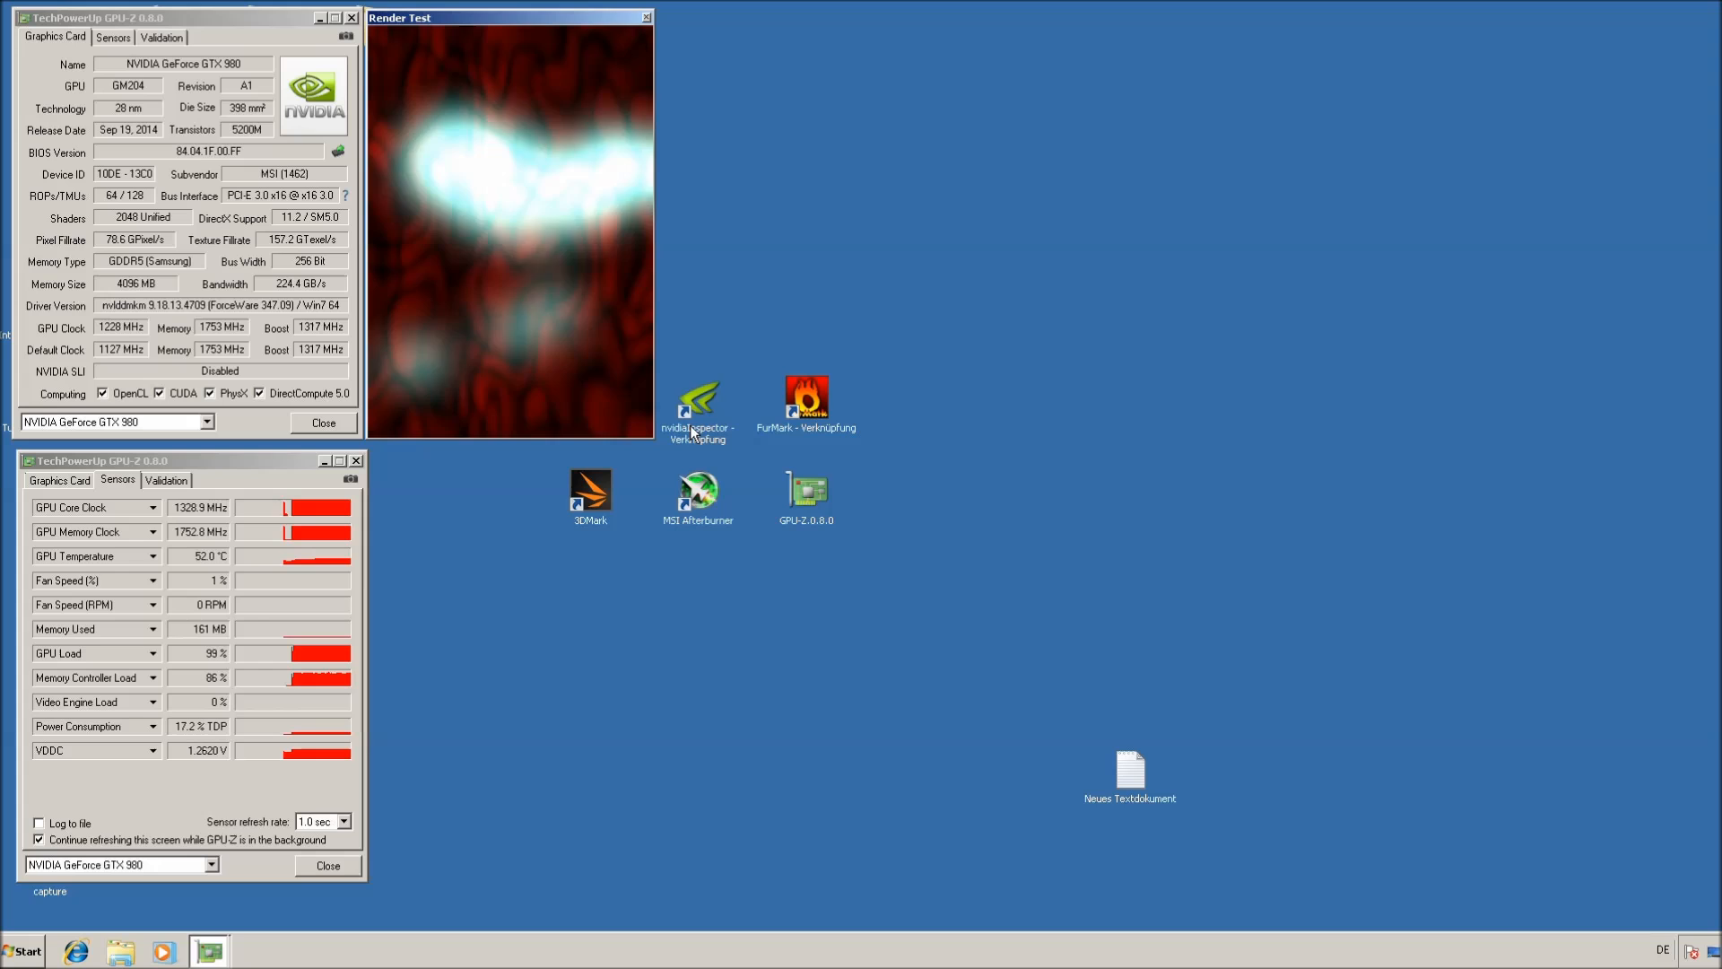
Launch NVIDIA Inspector, accept the overclocking warning, and slide the voltage offset up to +200 mV
double_click(697, 401)
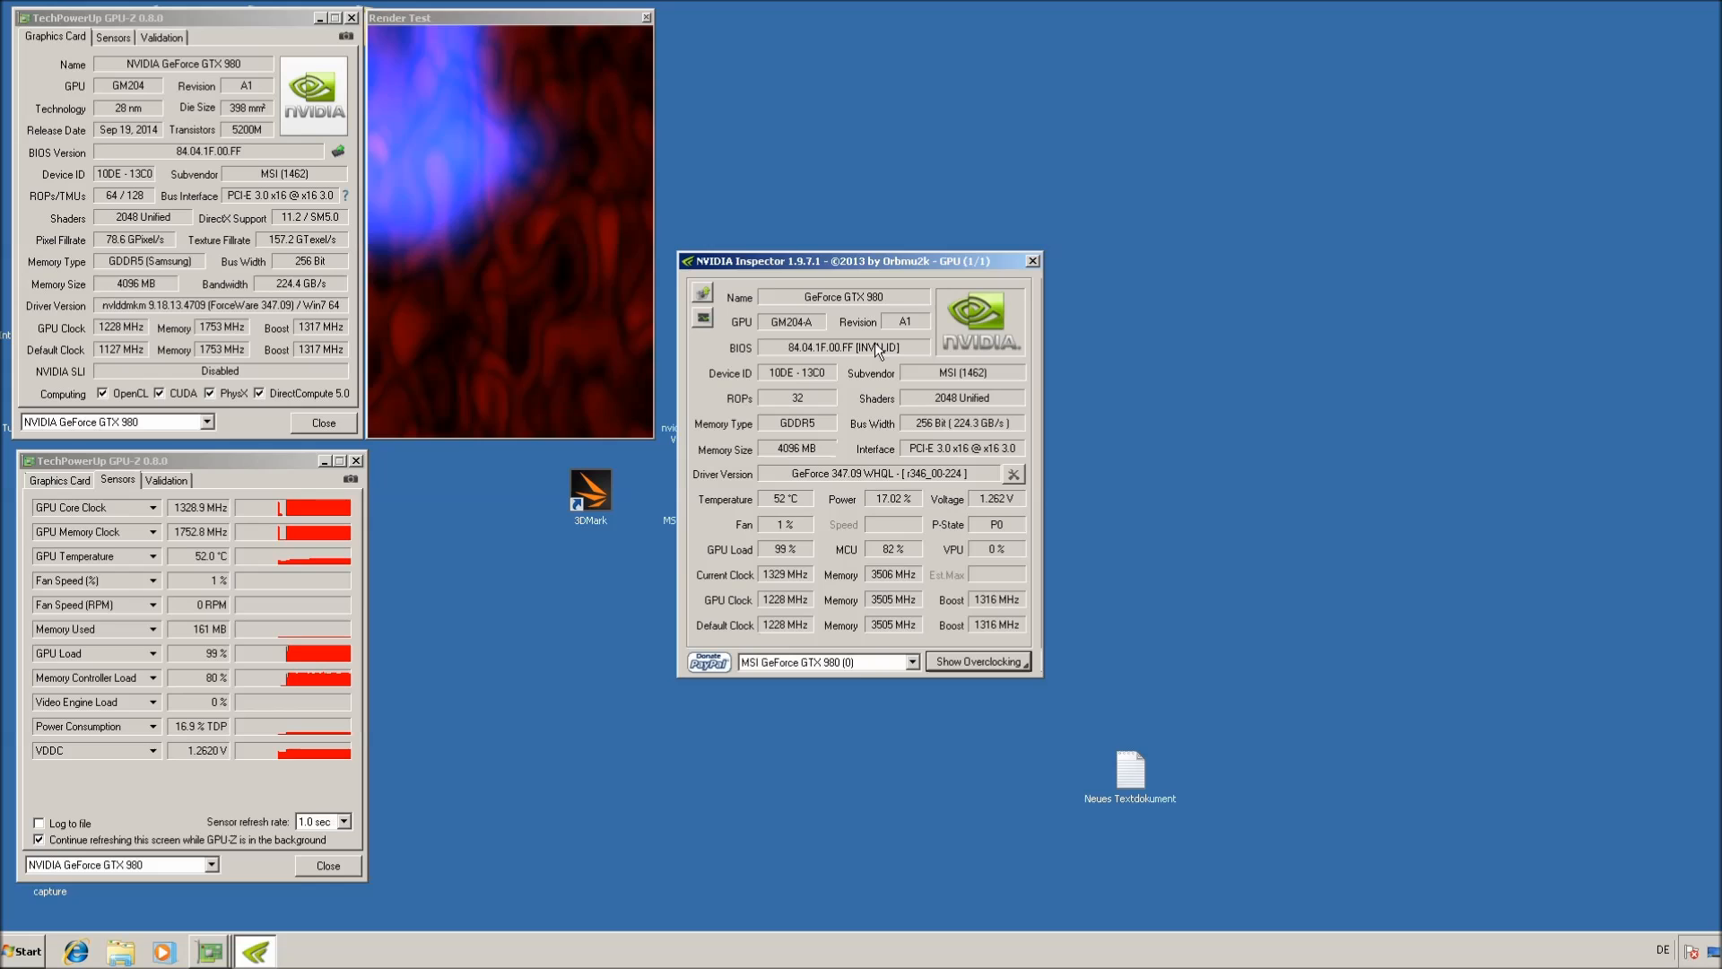
click(975, 660)
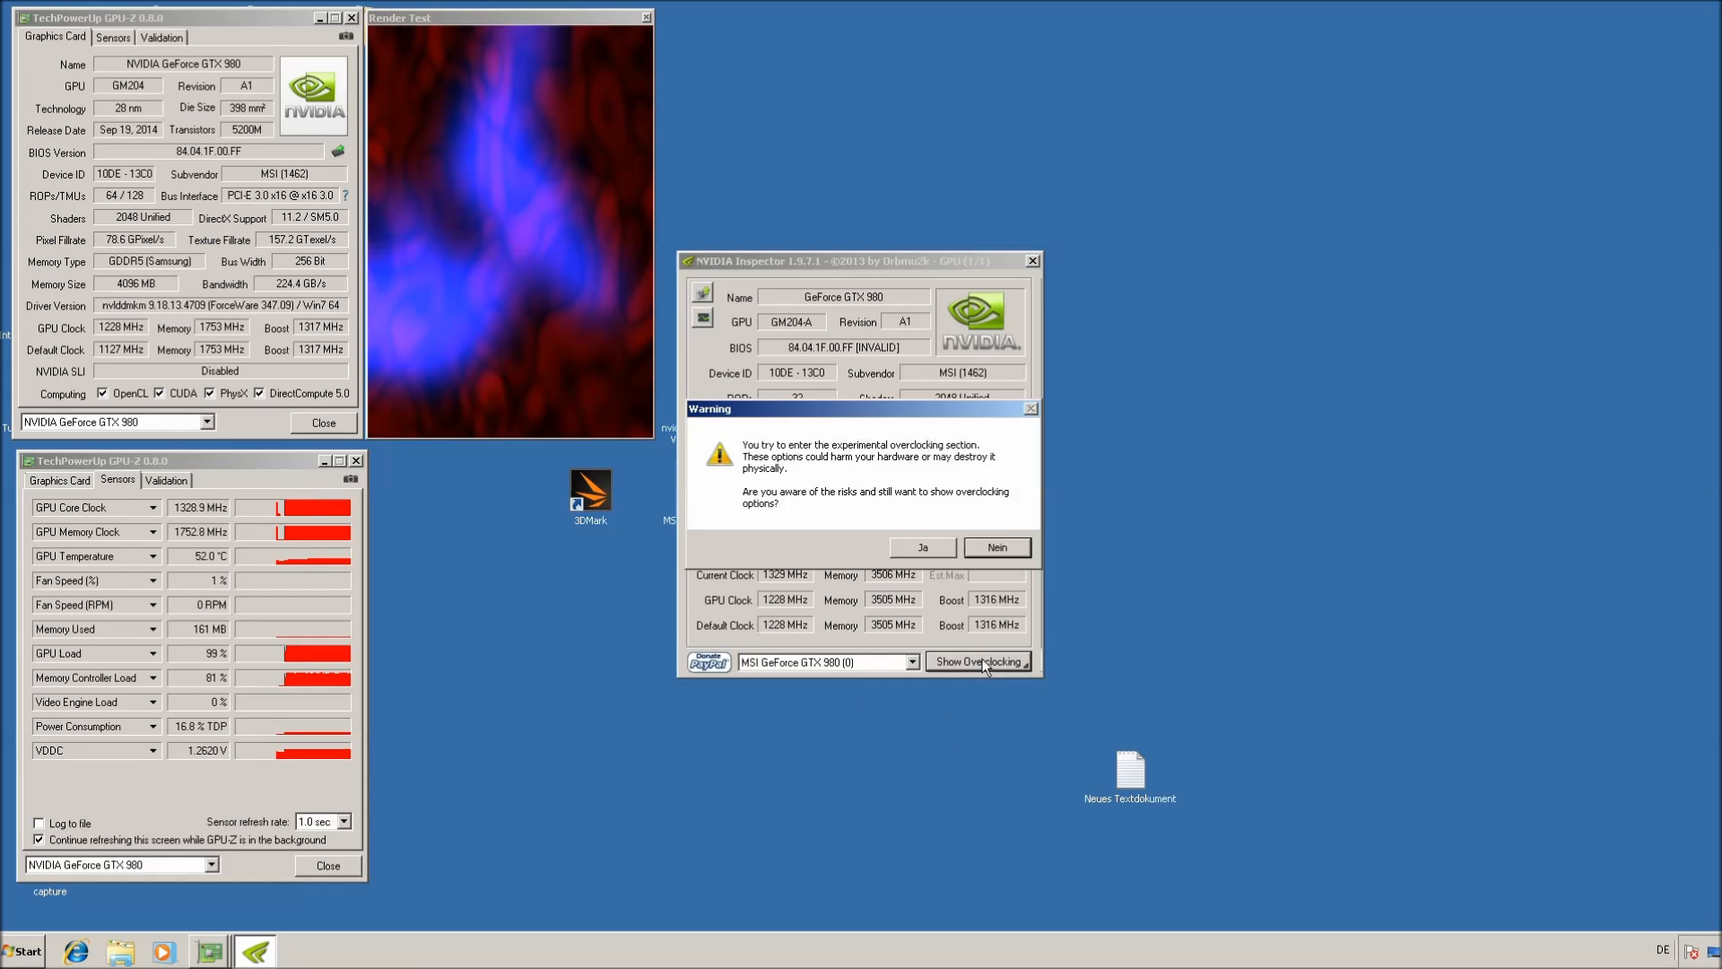
click(920, 547)
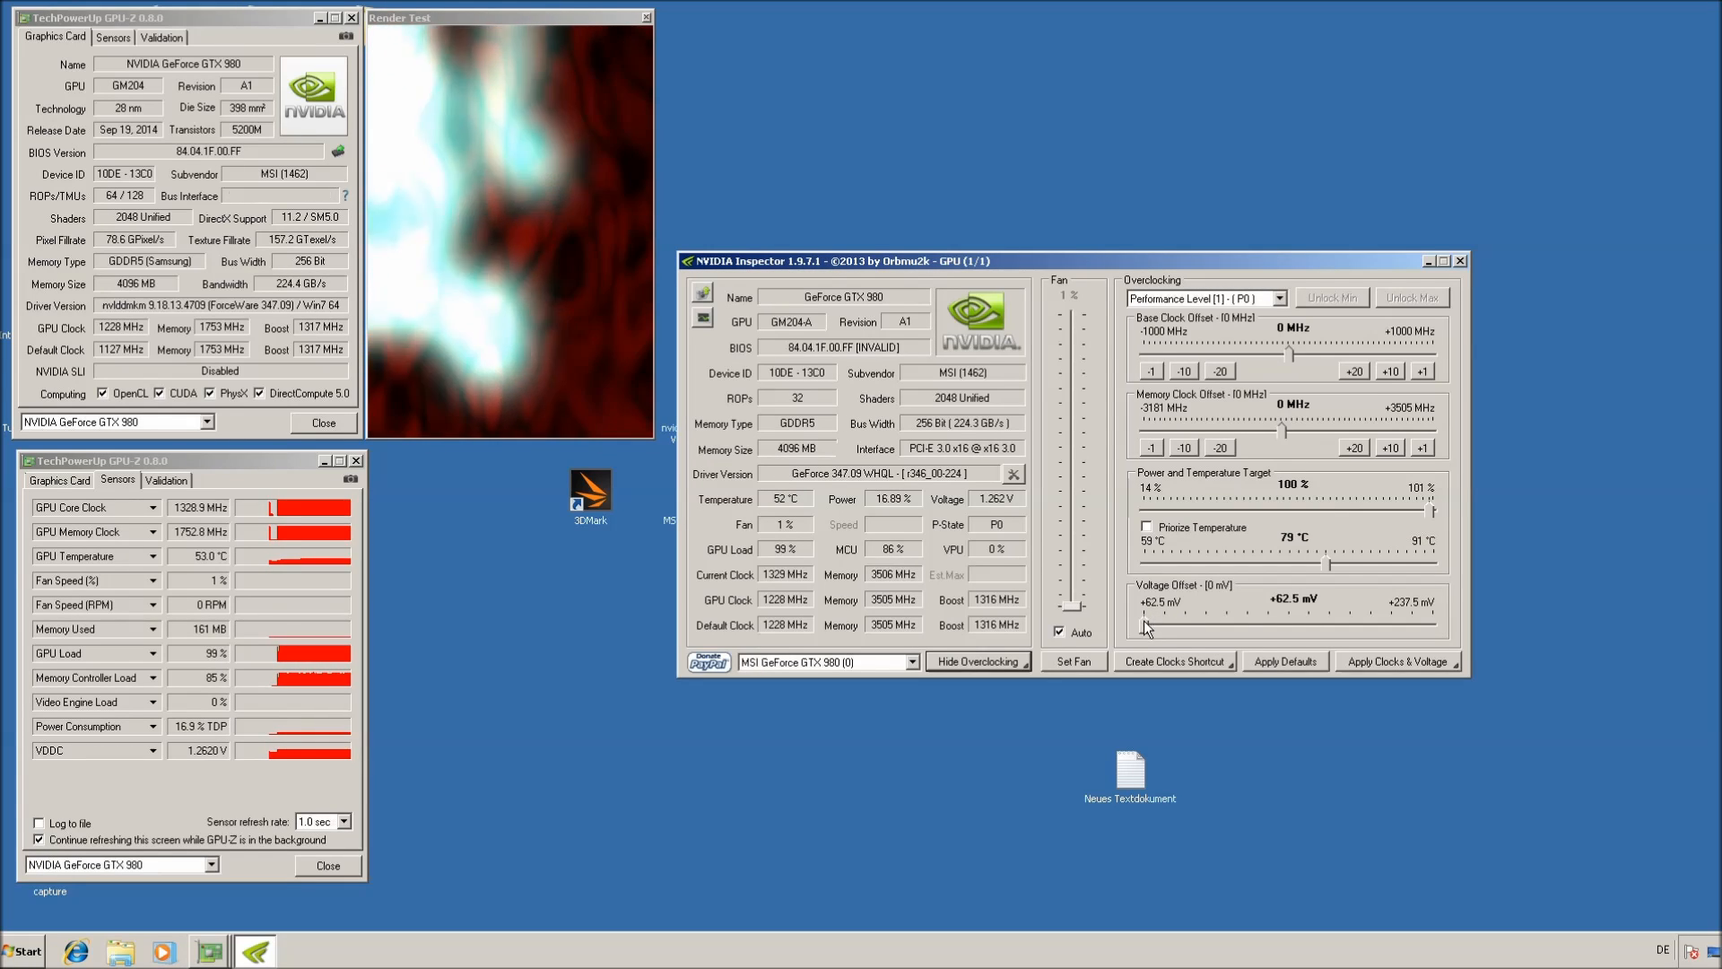
drag(1148, 622, 1296, 623)
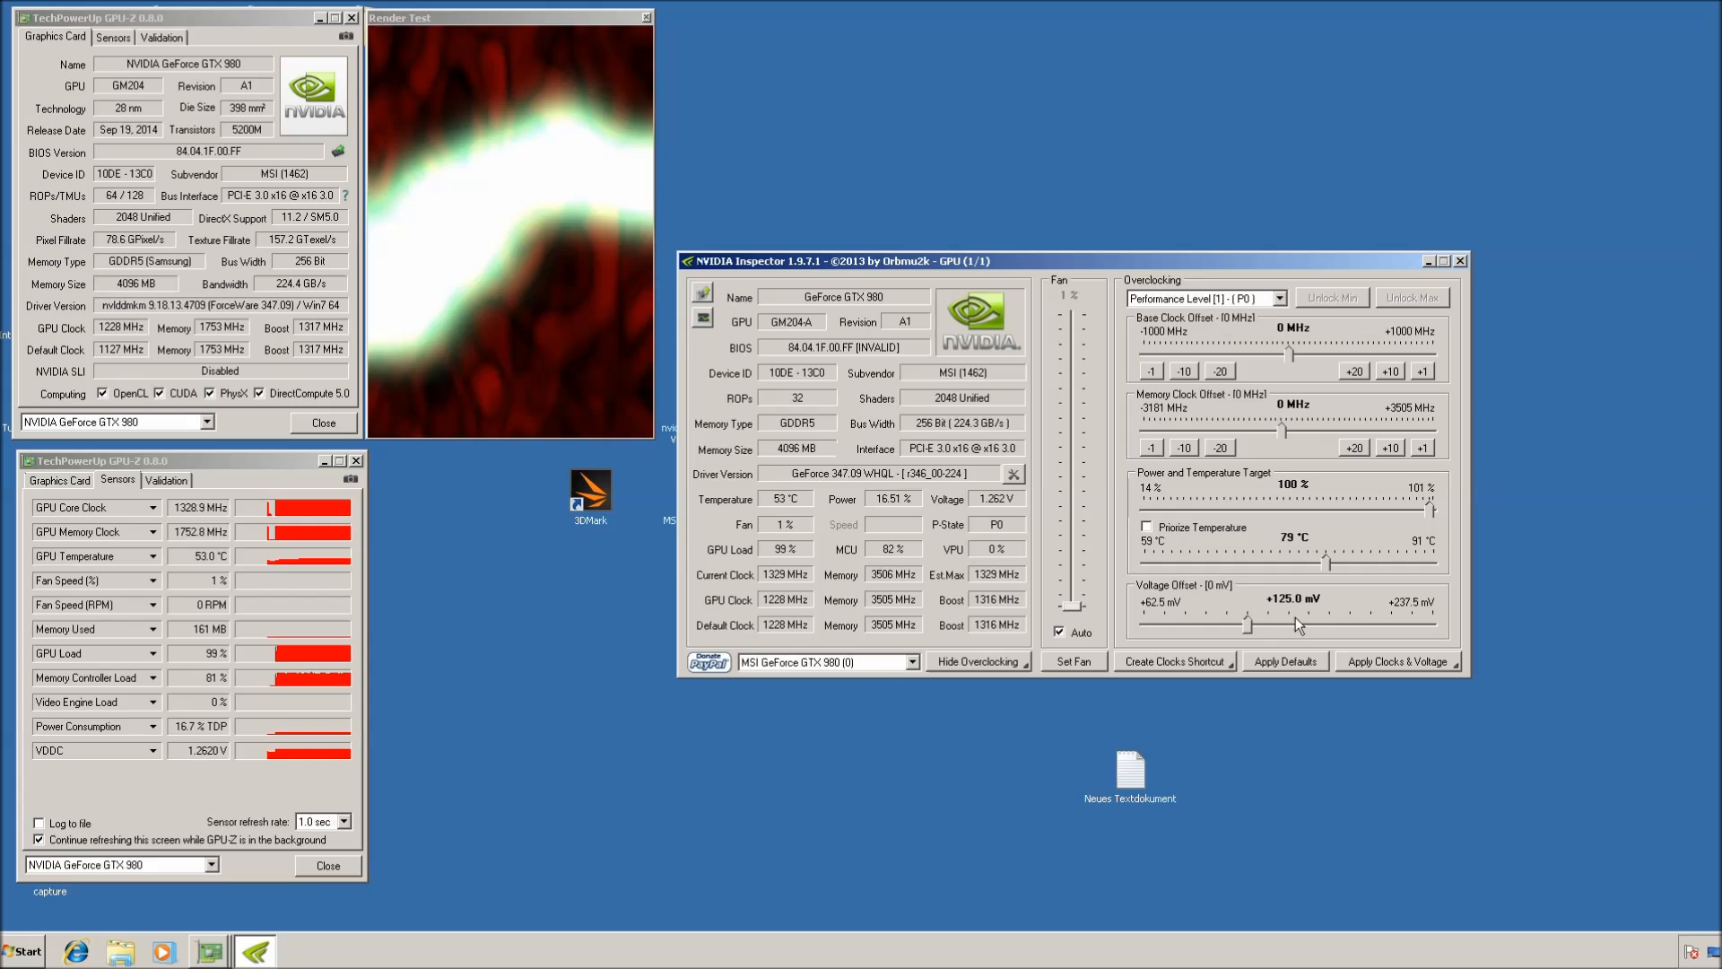
drag(1295, 625, 1364, 626)
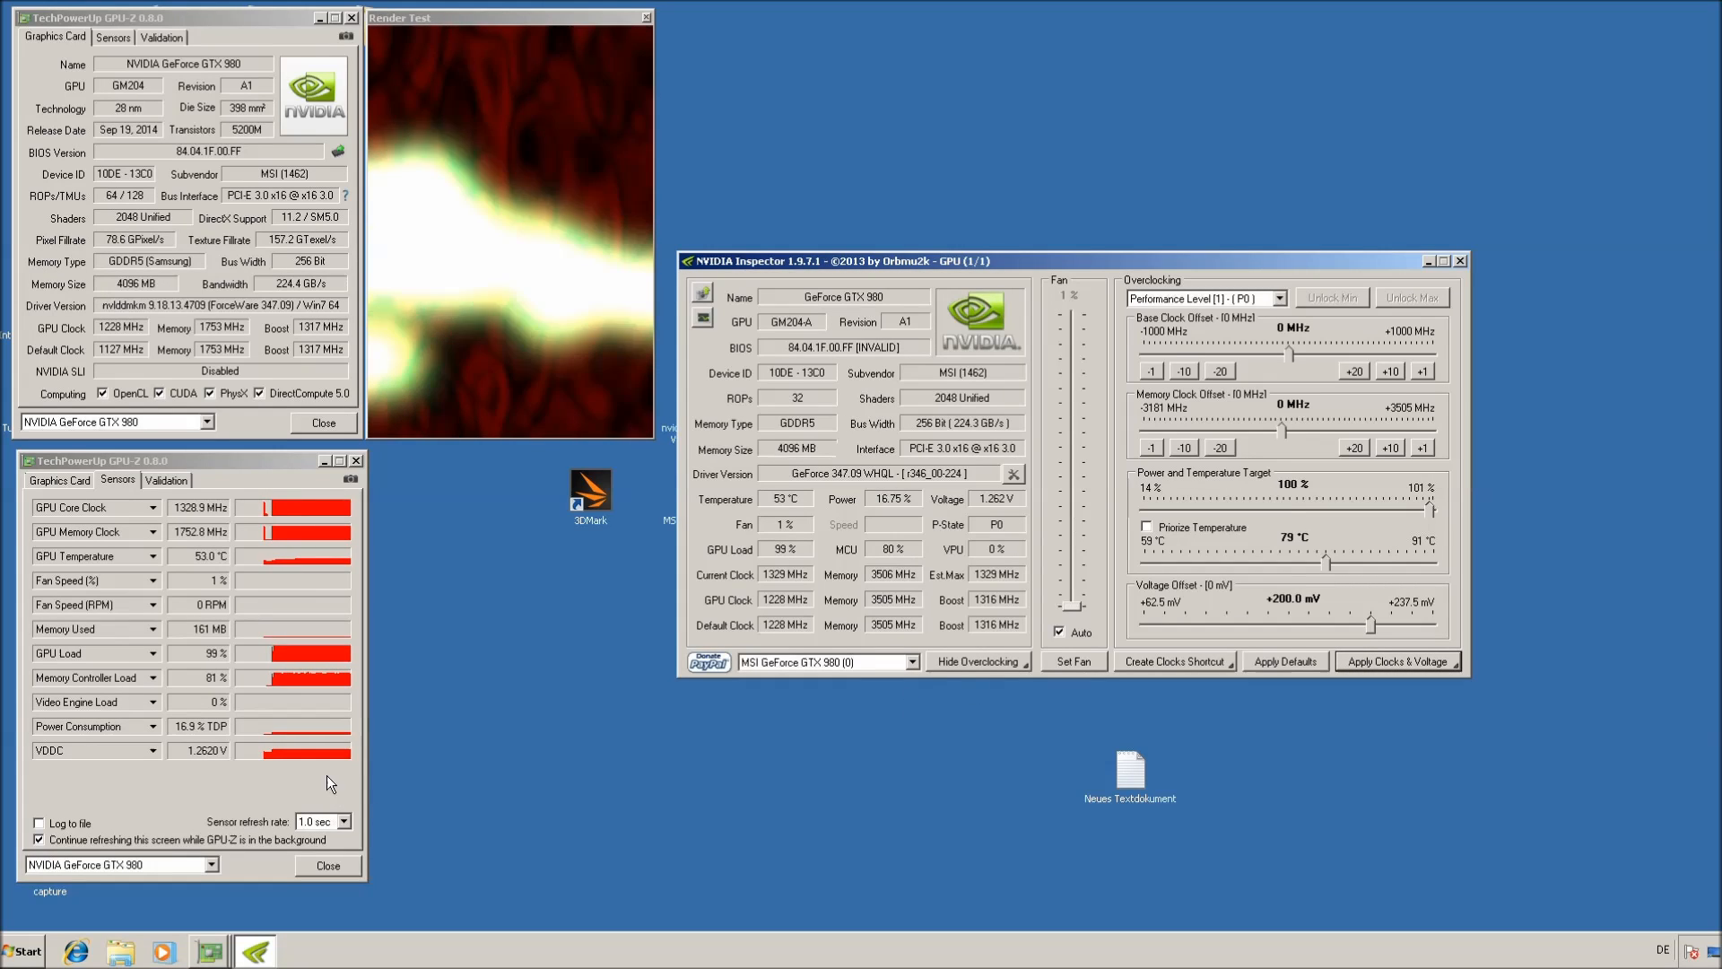
mouse_move(929, 739)
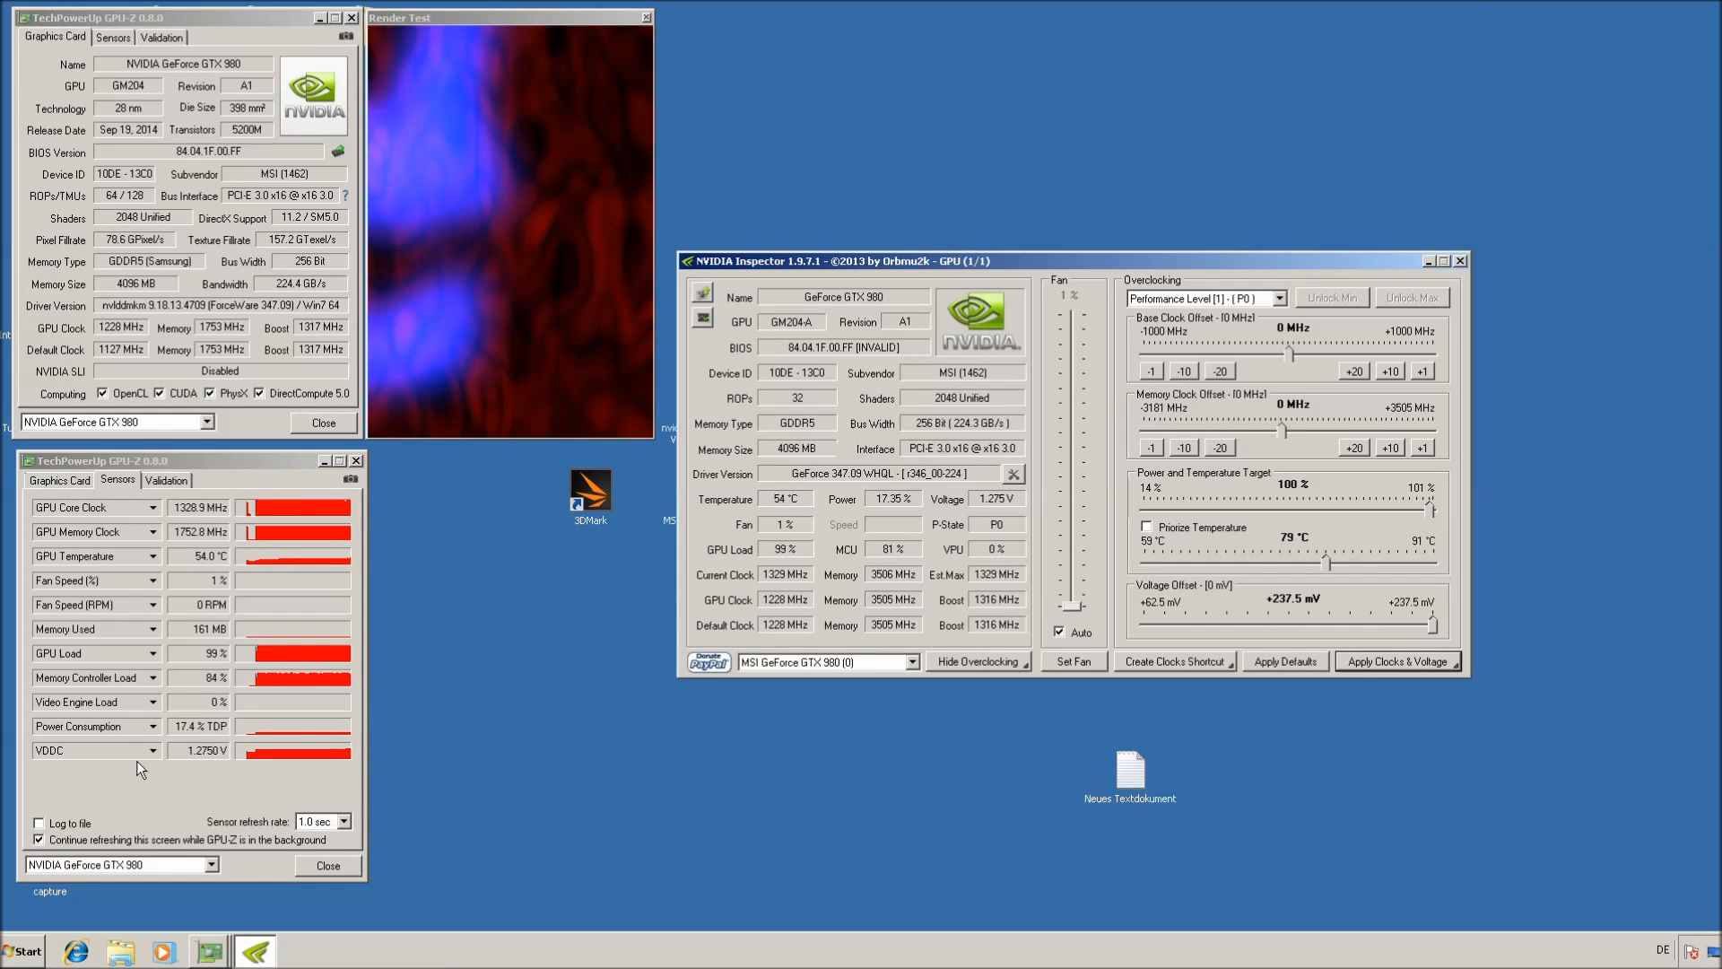
mouse_move(549, 689)
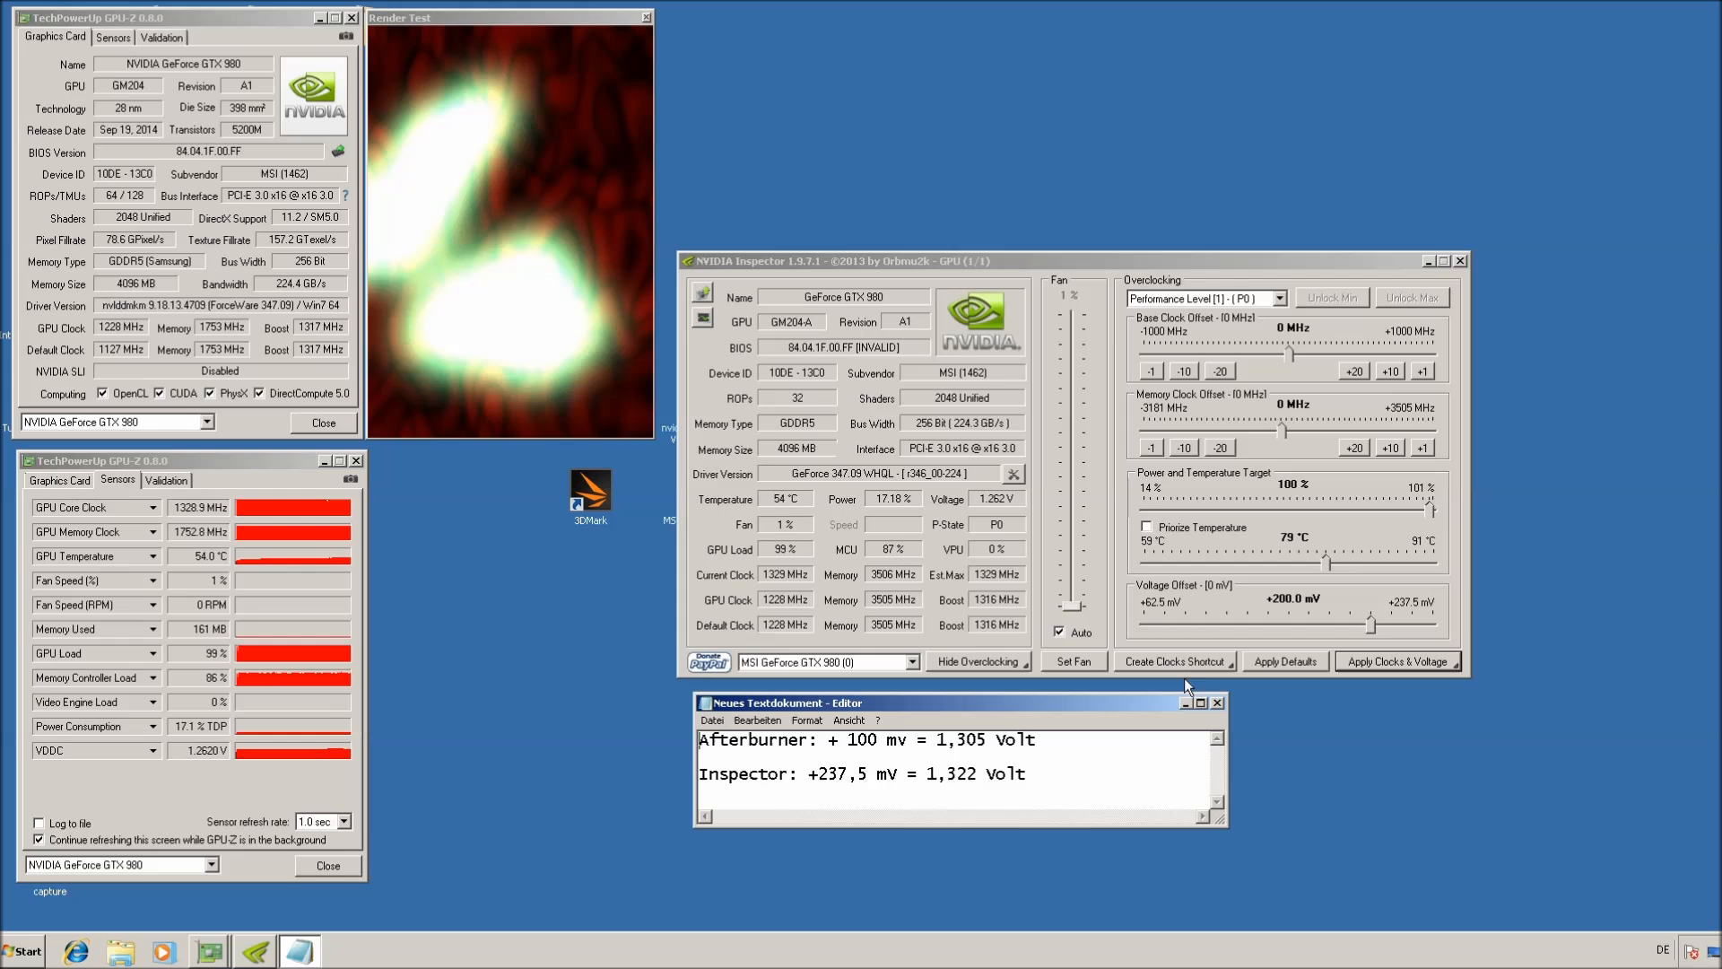
Bring up the Afterburner vs Inspector voltage note in Notepad and close NVIDIA Inspector
click(1398, 660)
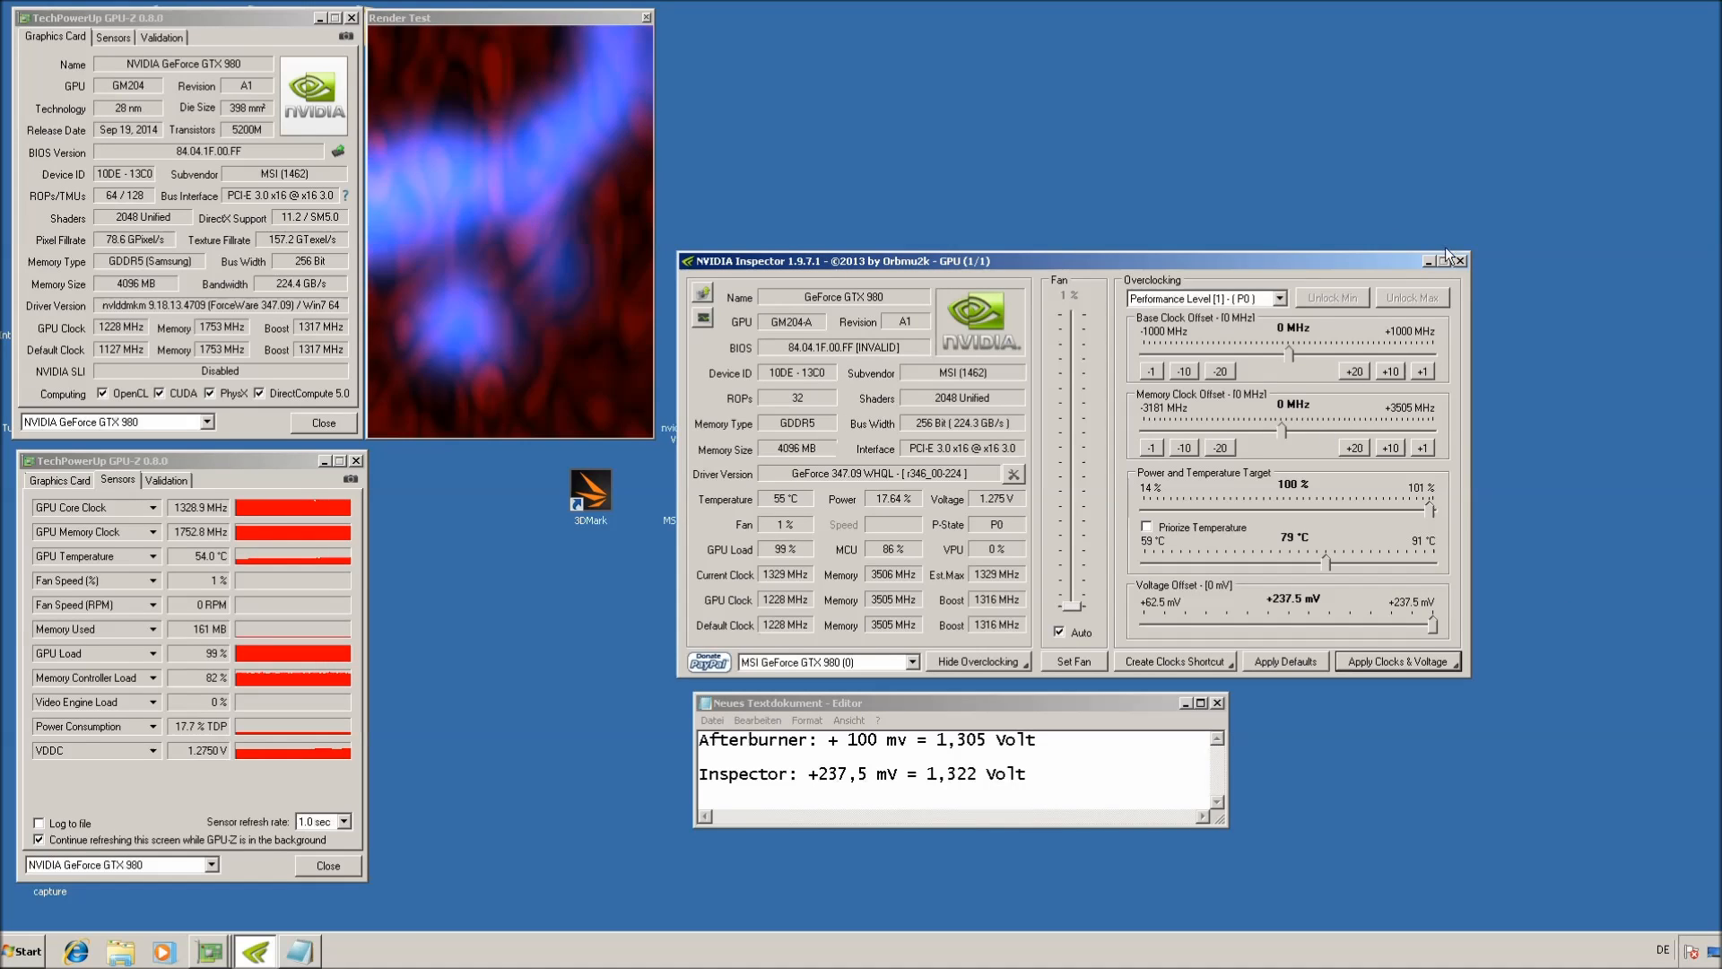
click(1457, 260)
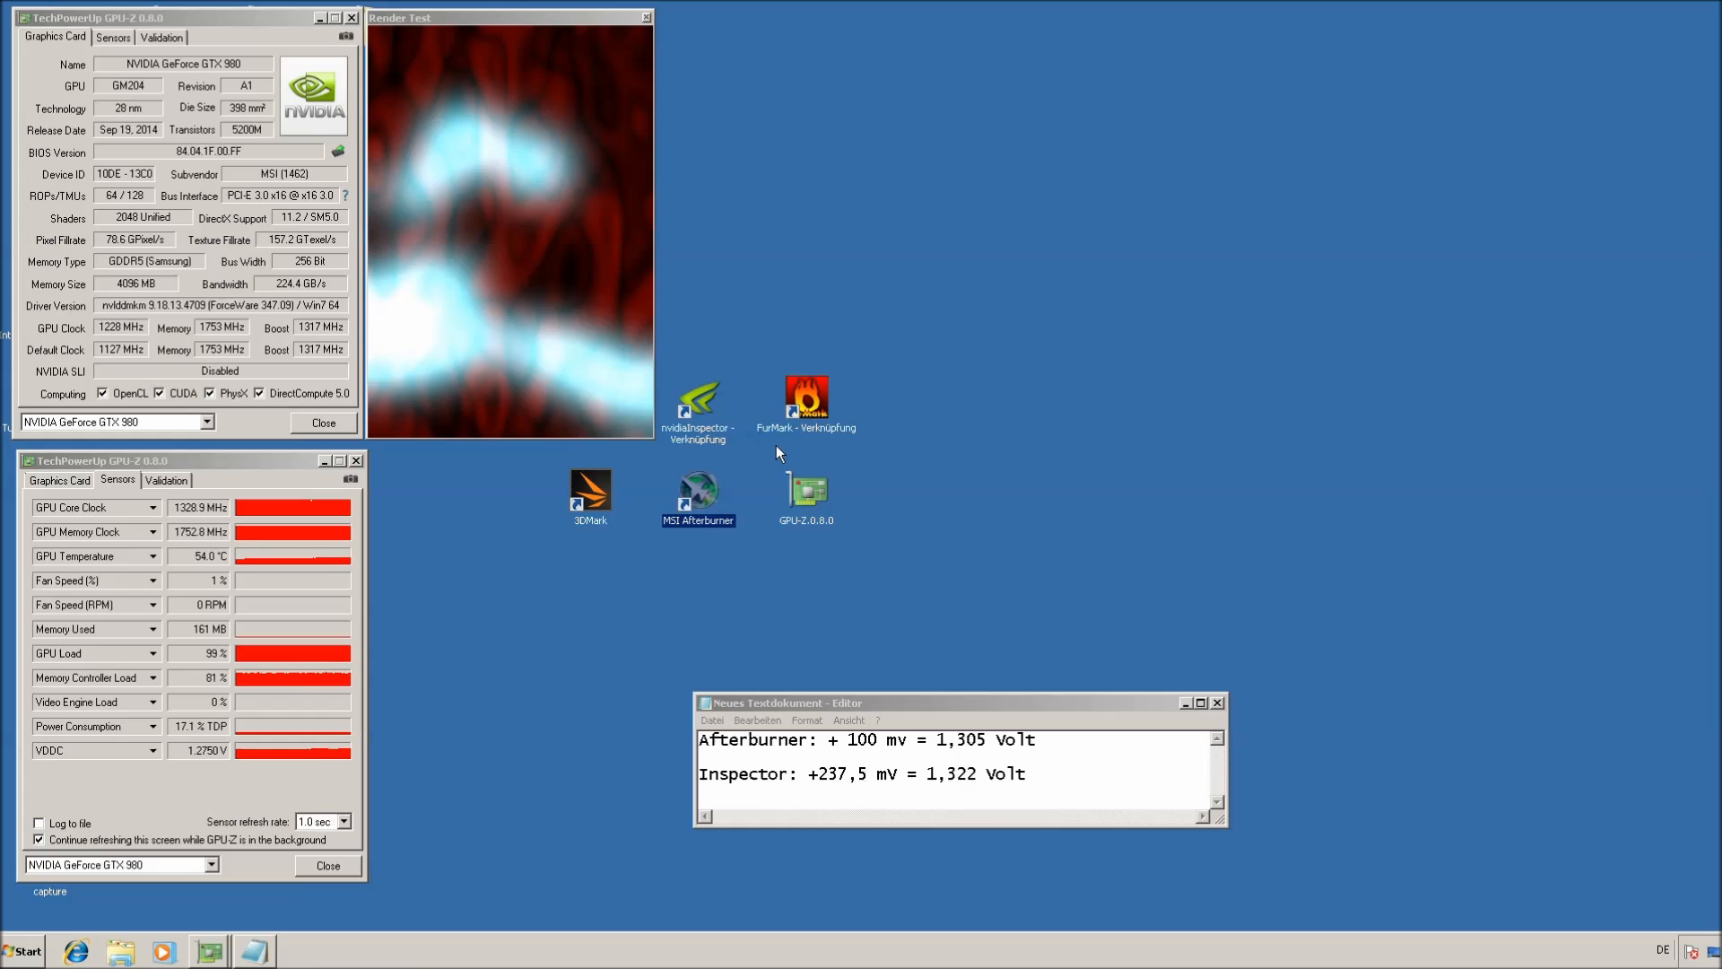
Relaunch MSI Afterburner from its desktop shortcut
double_click(698, 491)
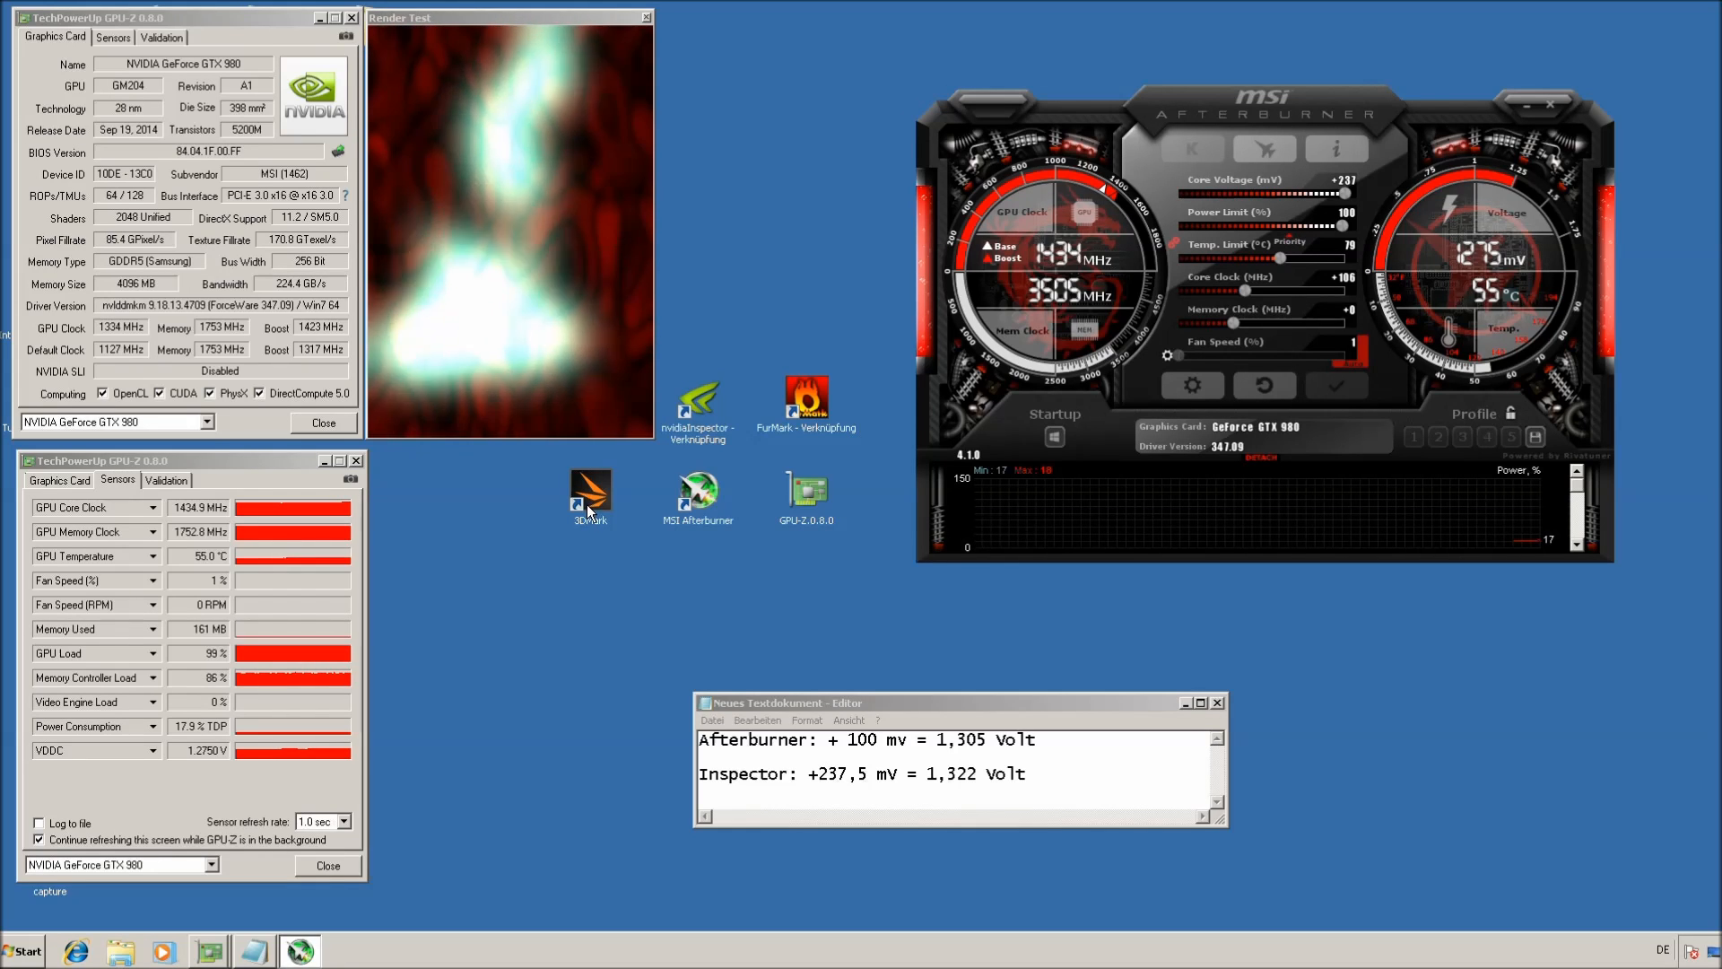
mouse_move(590, 494)
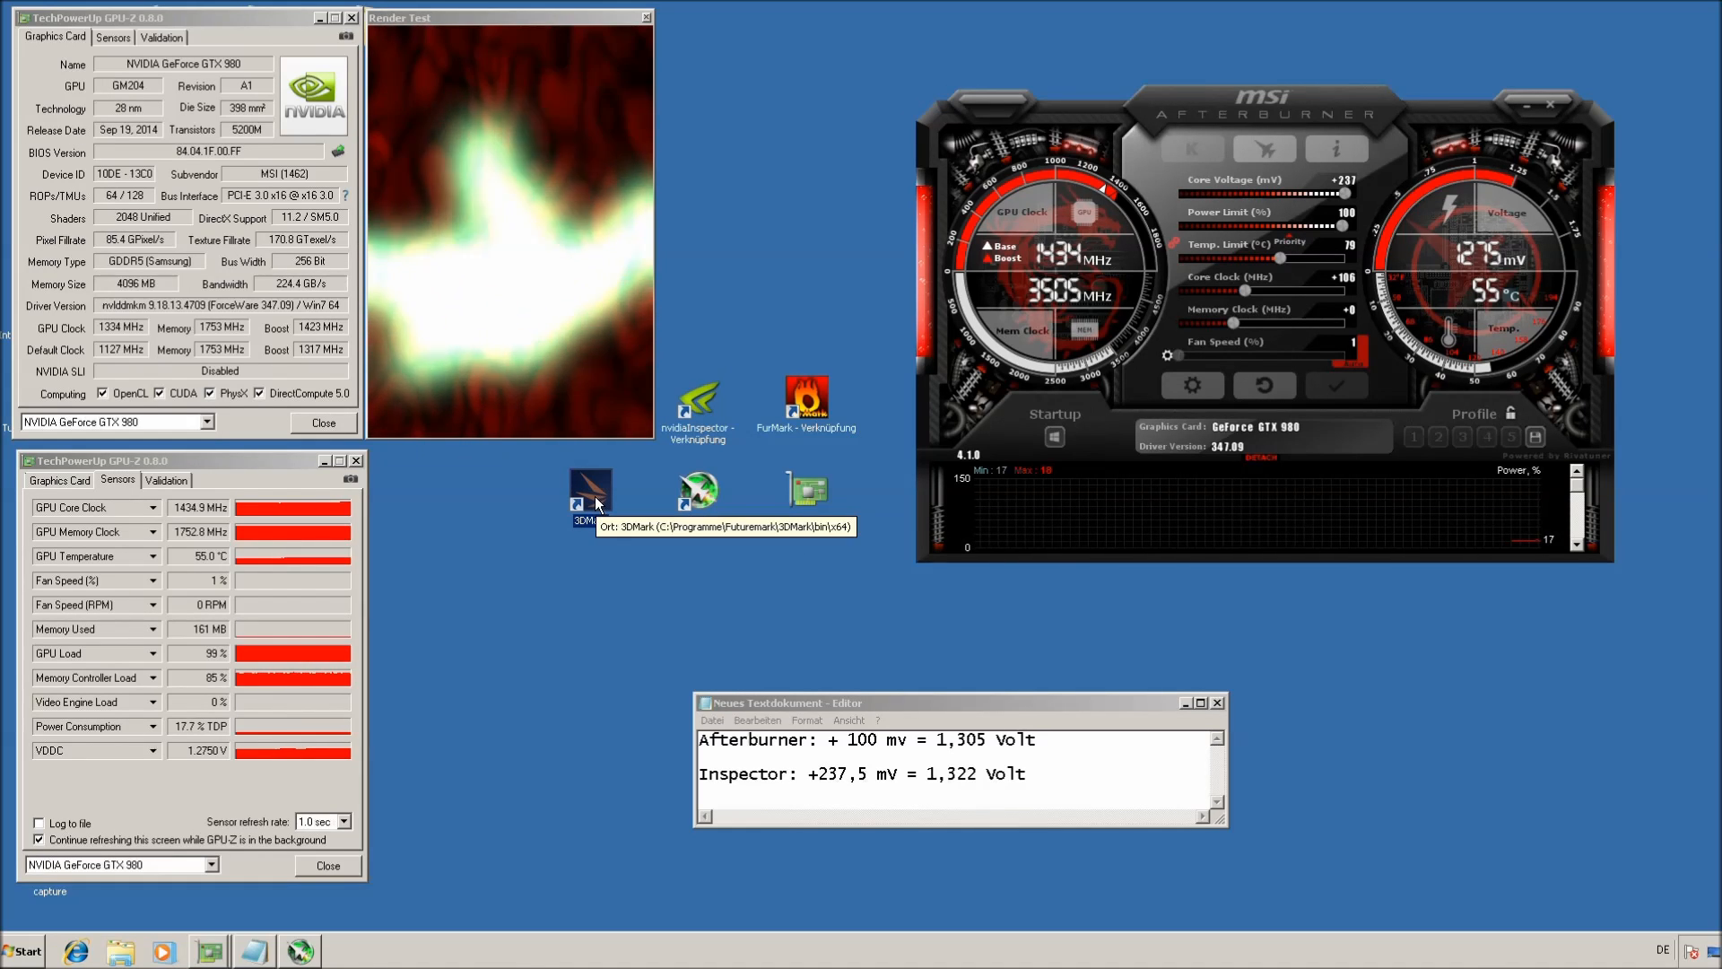
mouse_move(583, 553)
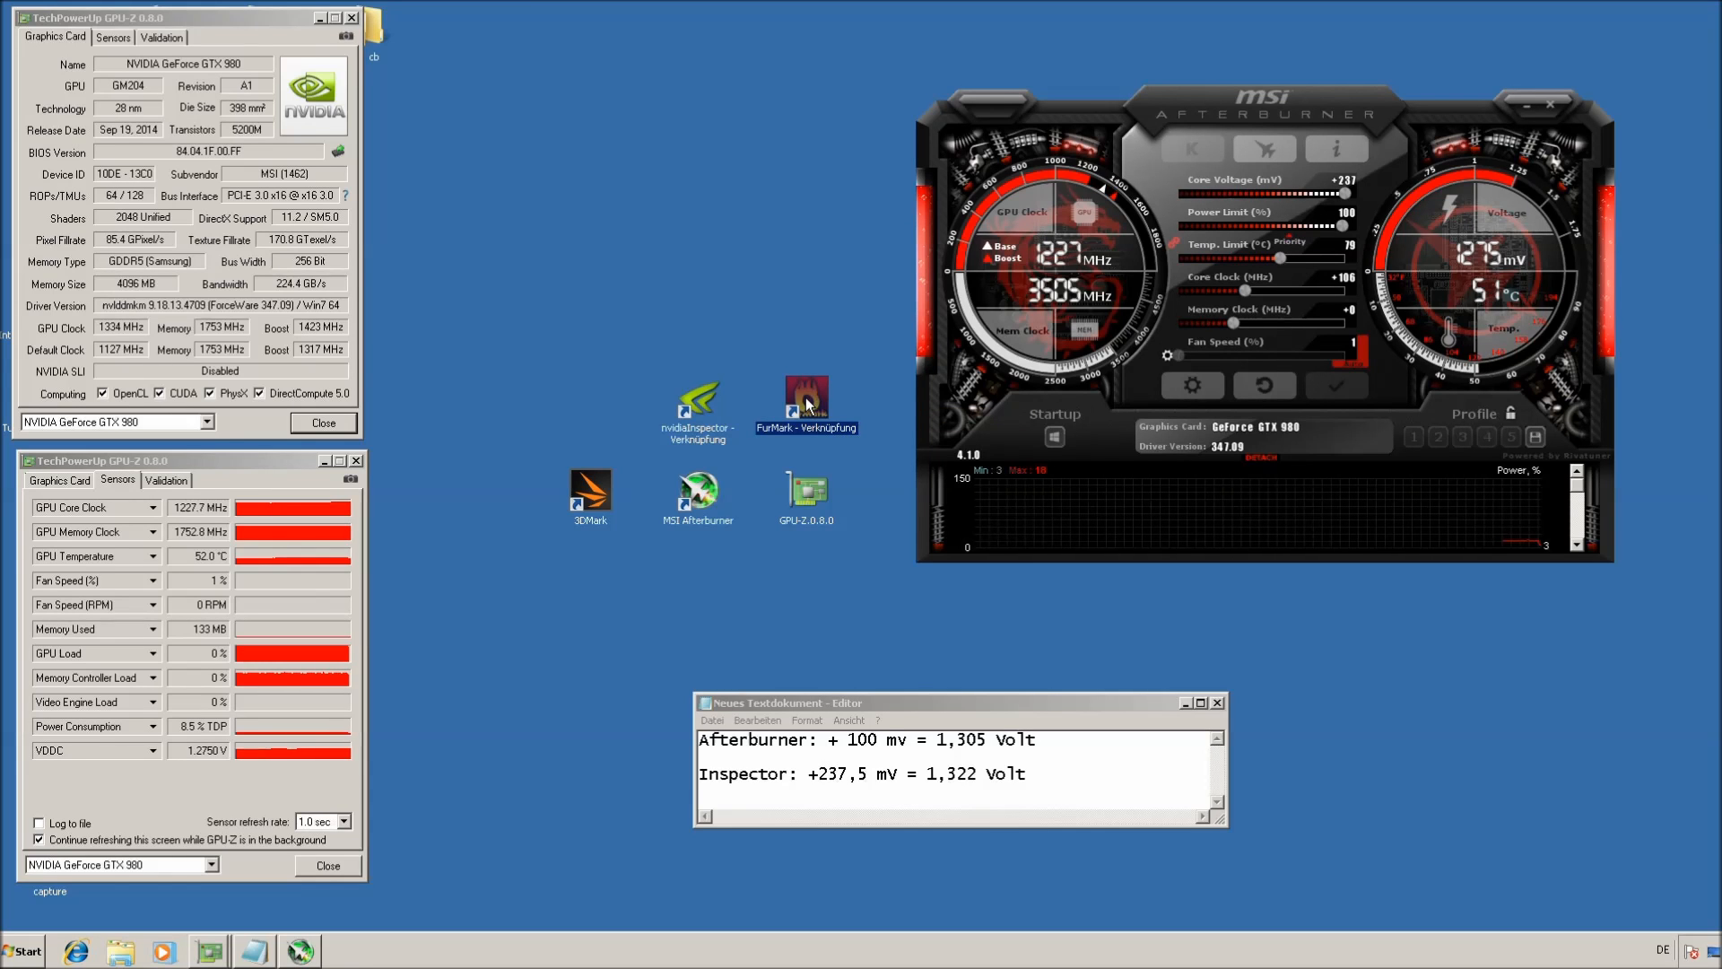
Launch FurMark and start the 1280x720 burn-in test, accepting the caution warning
double_click(805, 404)
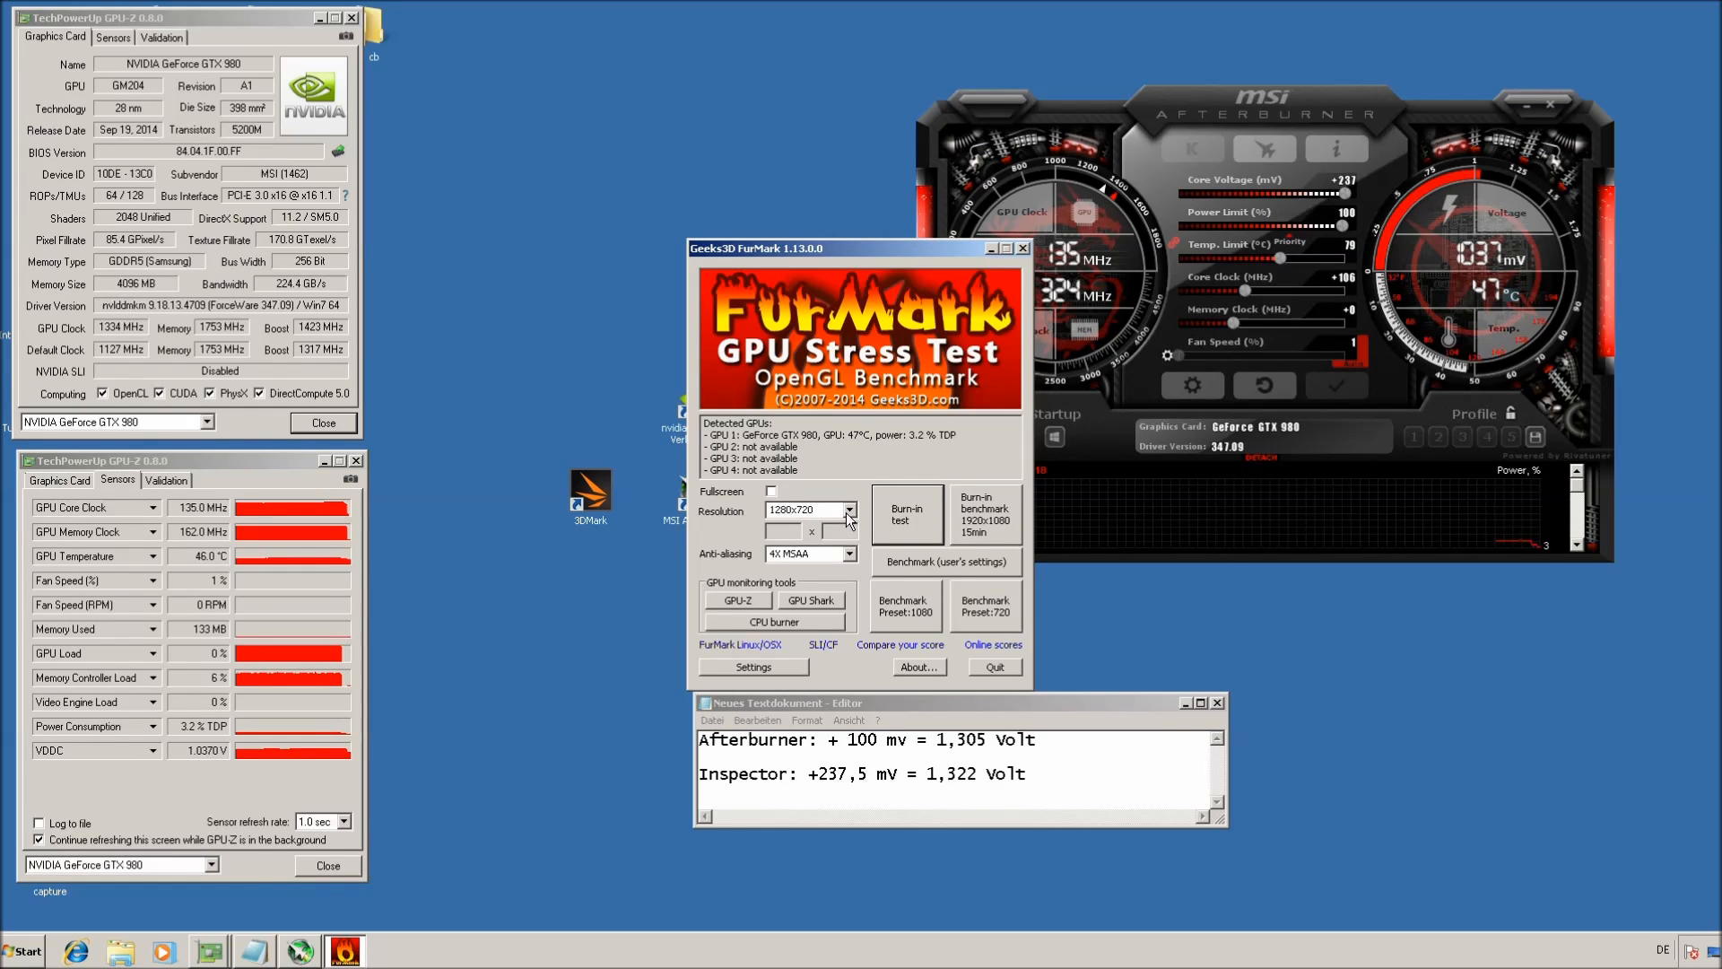
click(847, 509)
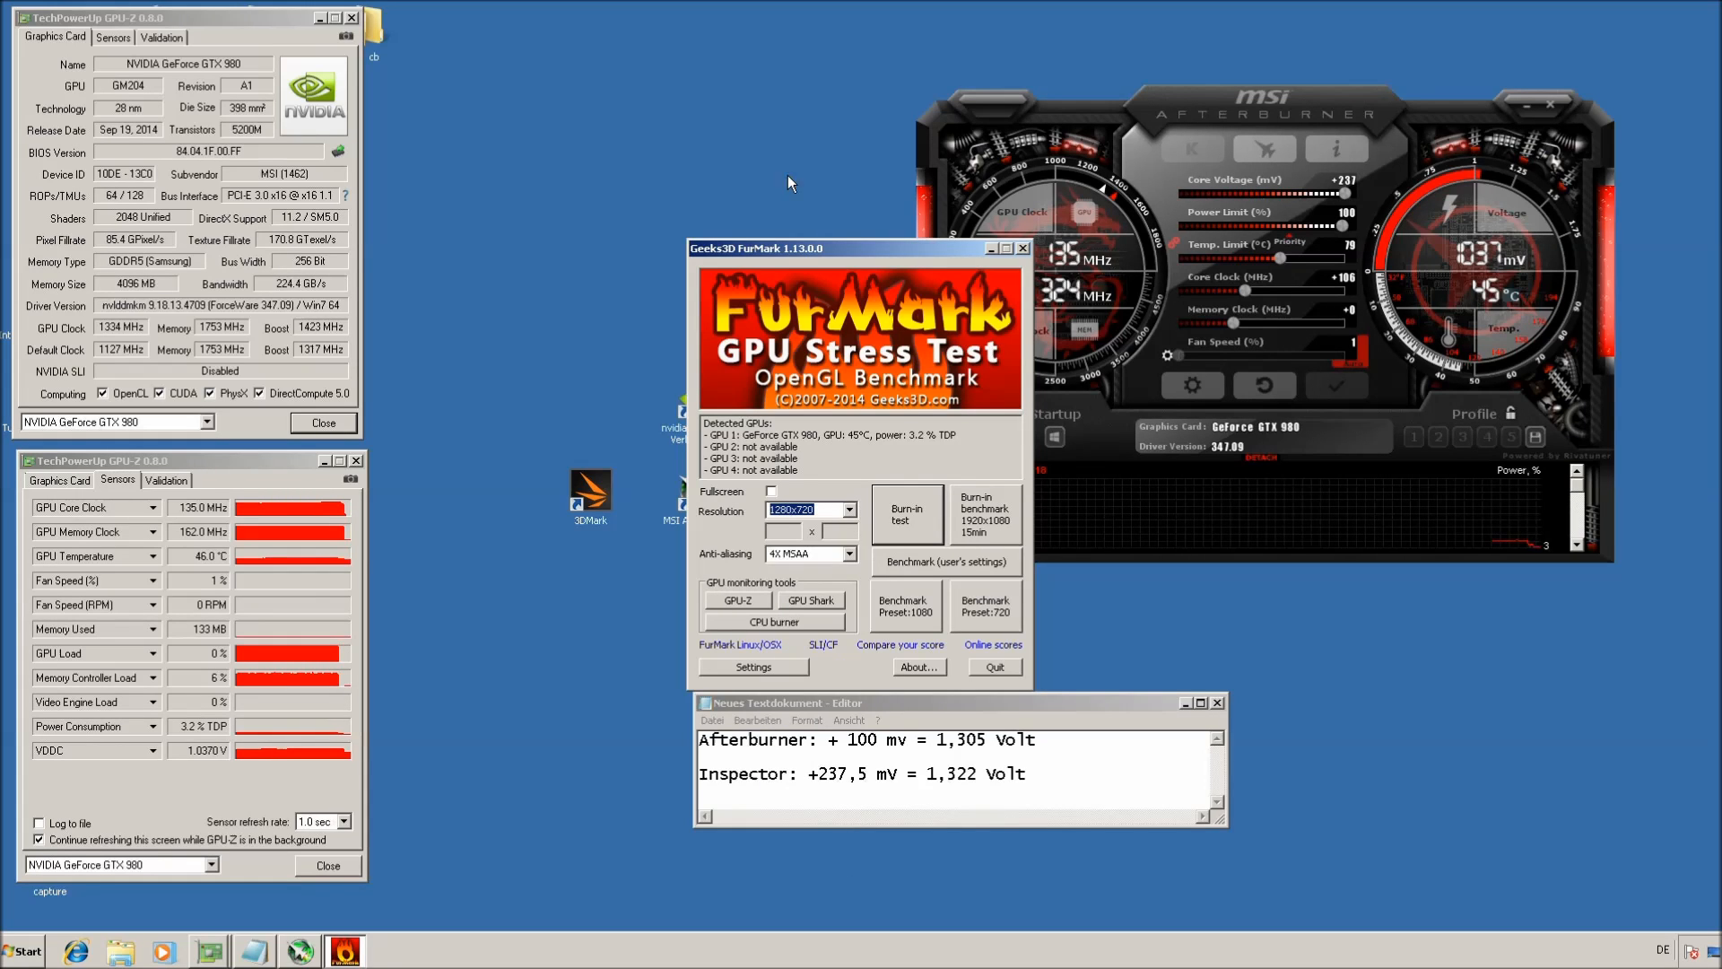
click(907, 514)
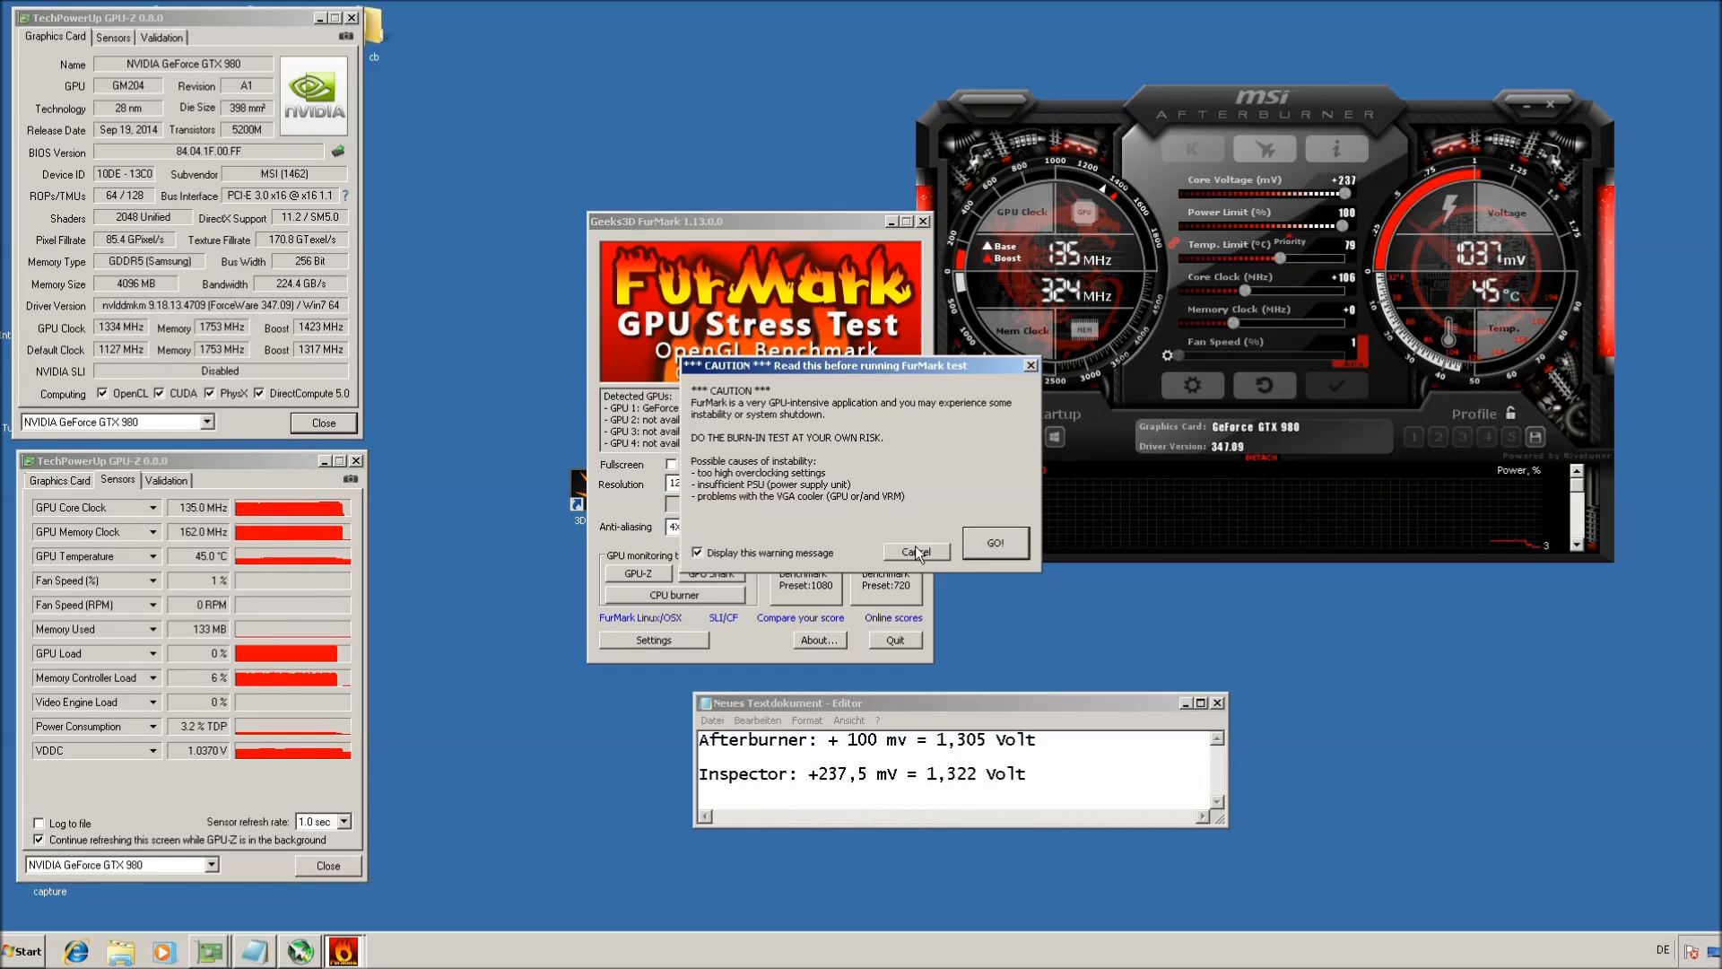
click(994, 542)
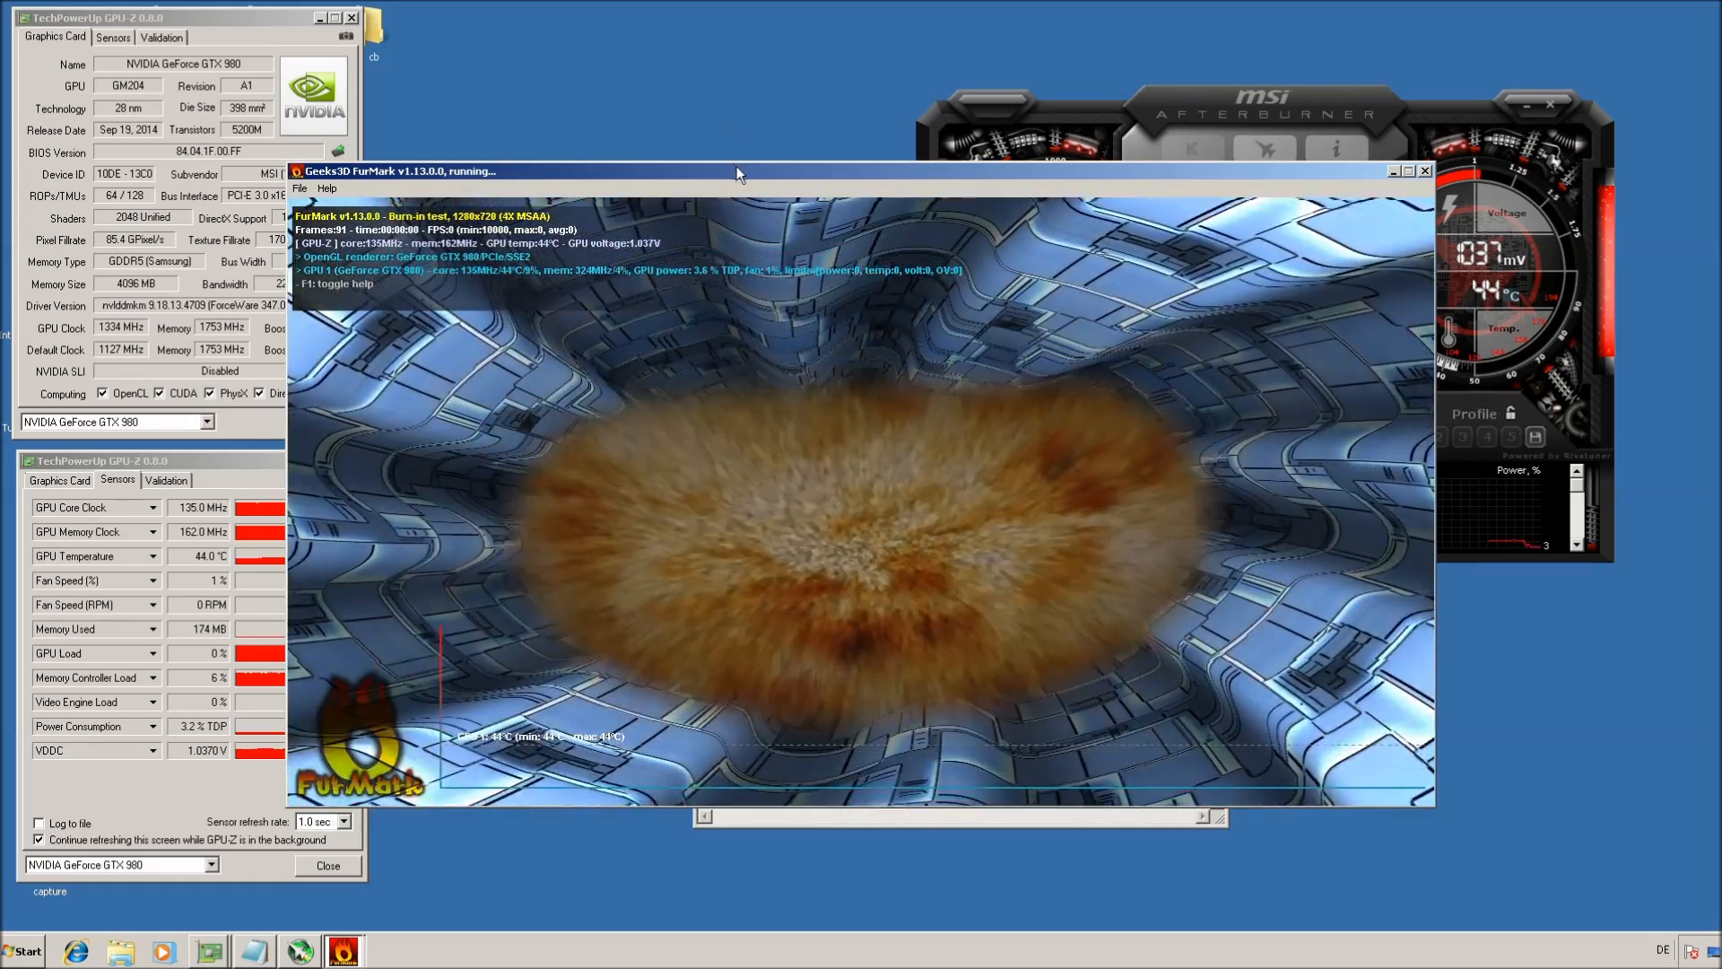